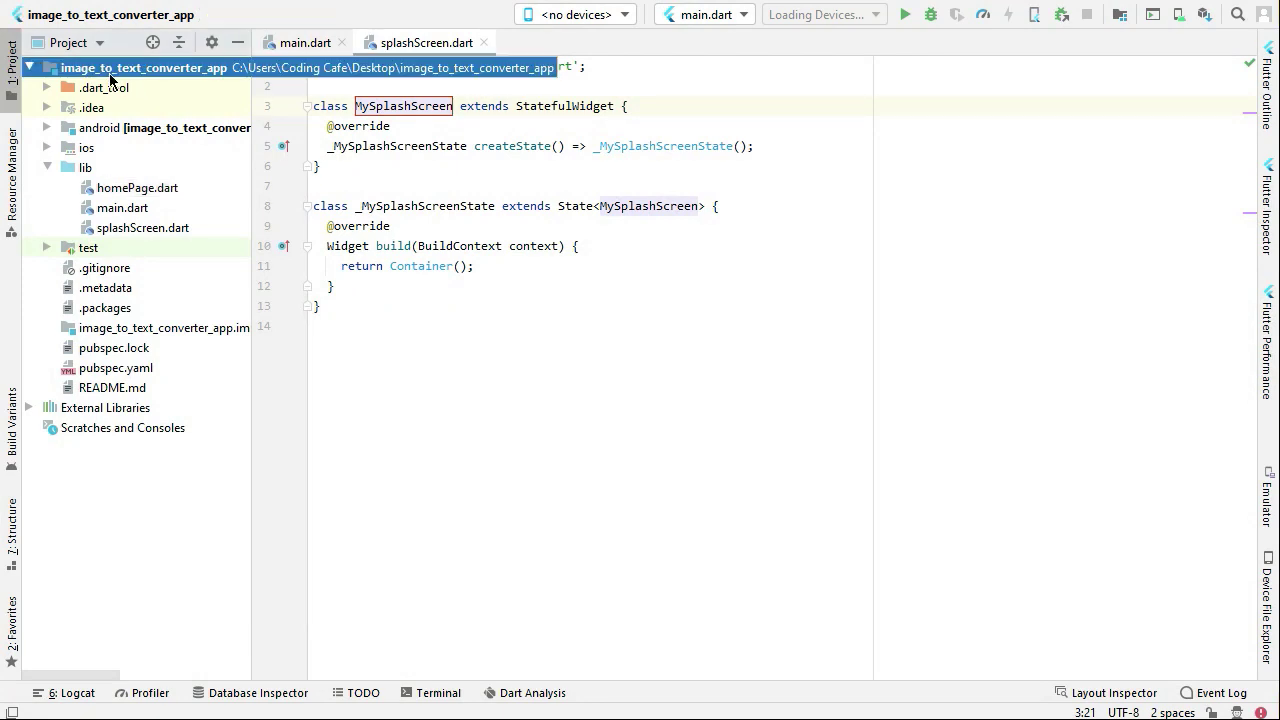
- Create an assets directory at the project root holding back.jpg, imagetext.png, note.jpg and pin.png
right_click(140, 68)
text(a)
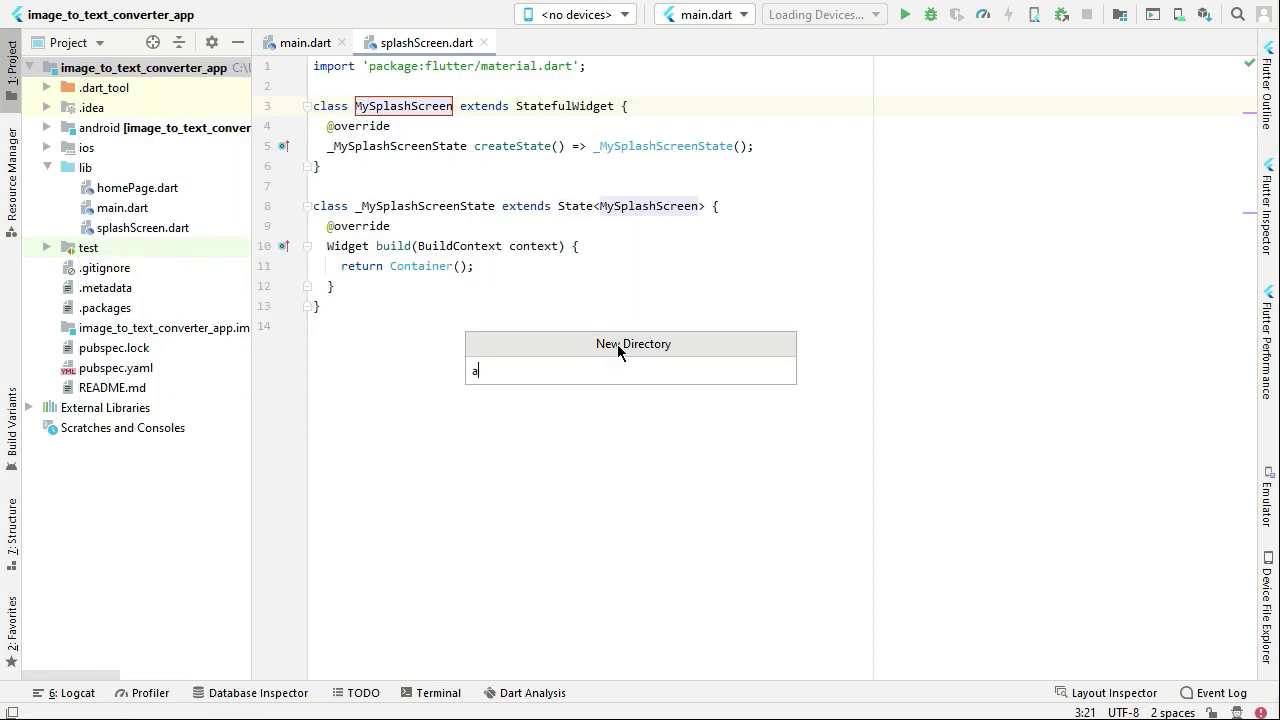
text(ssets)
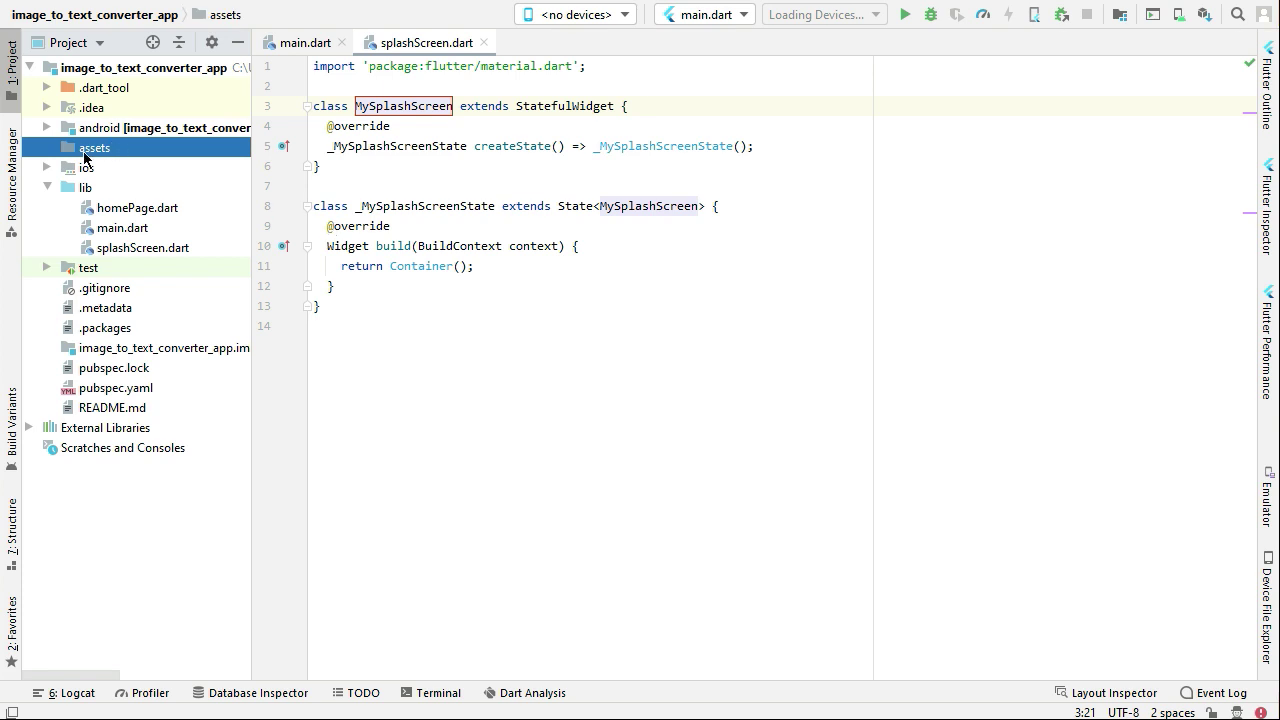
mouse_move(78, 156)
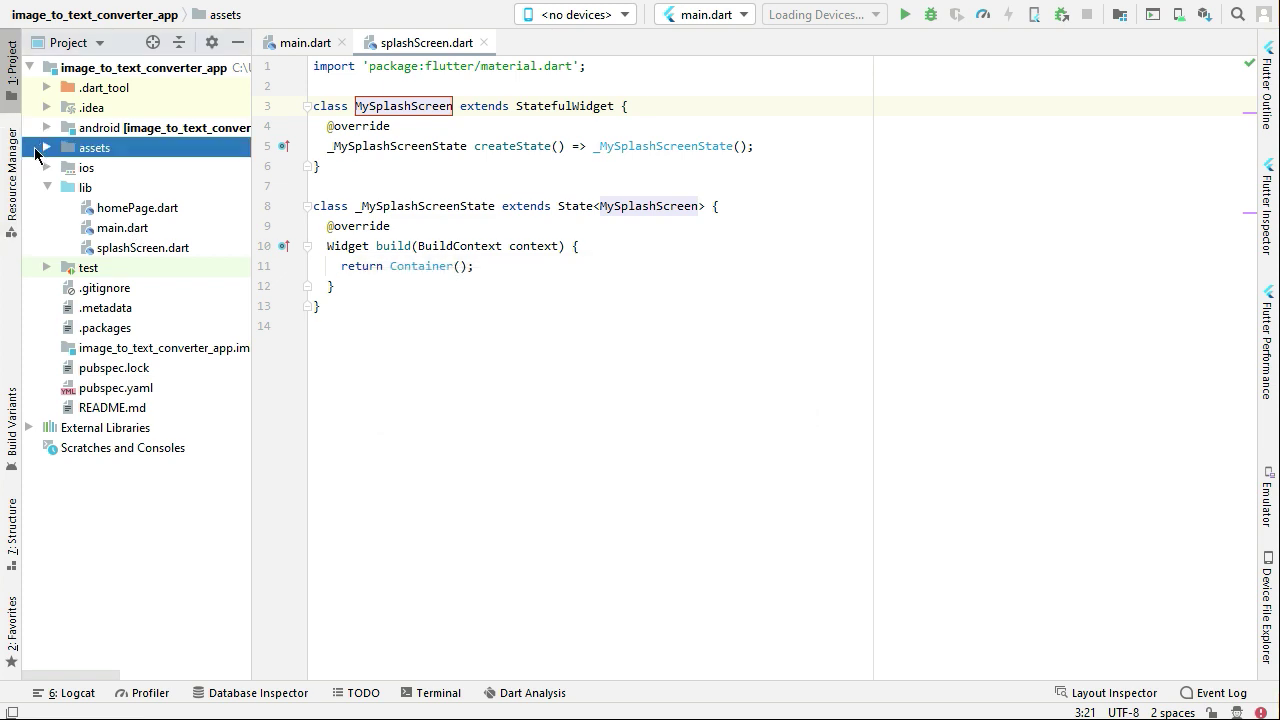
click(46, 148)
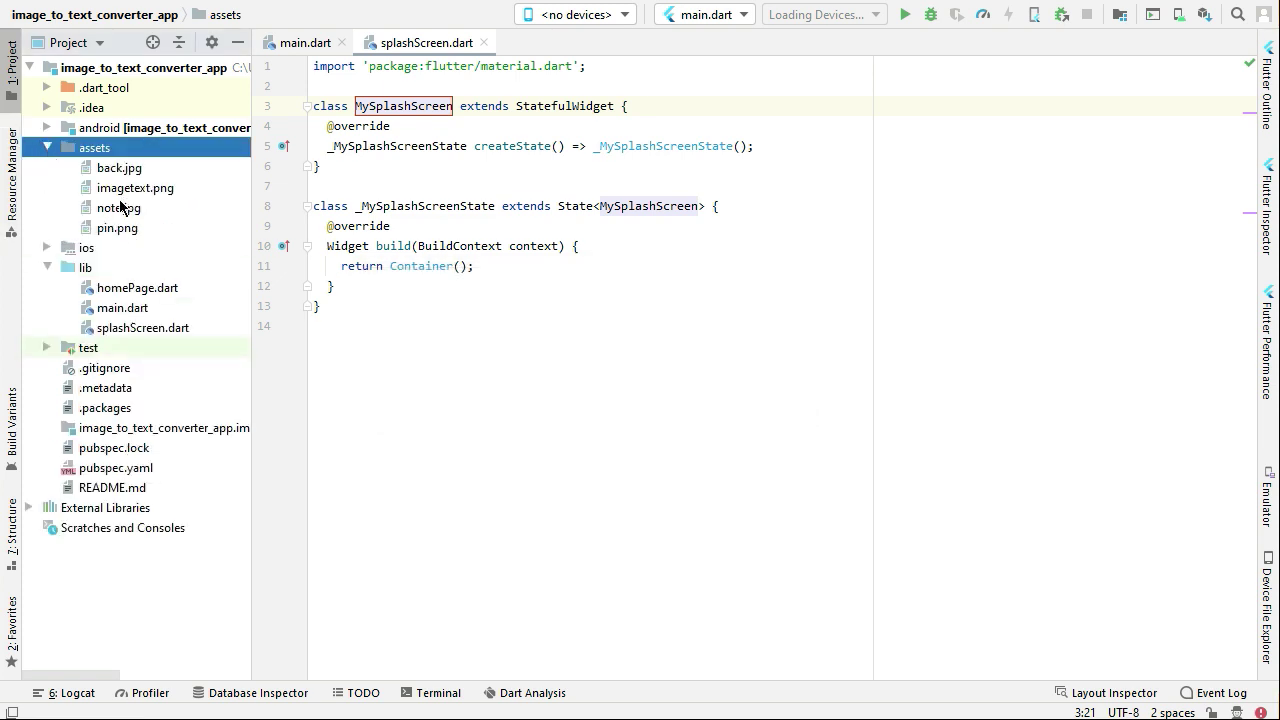
mouse_move(144, 198)
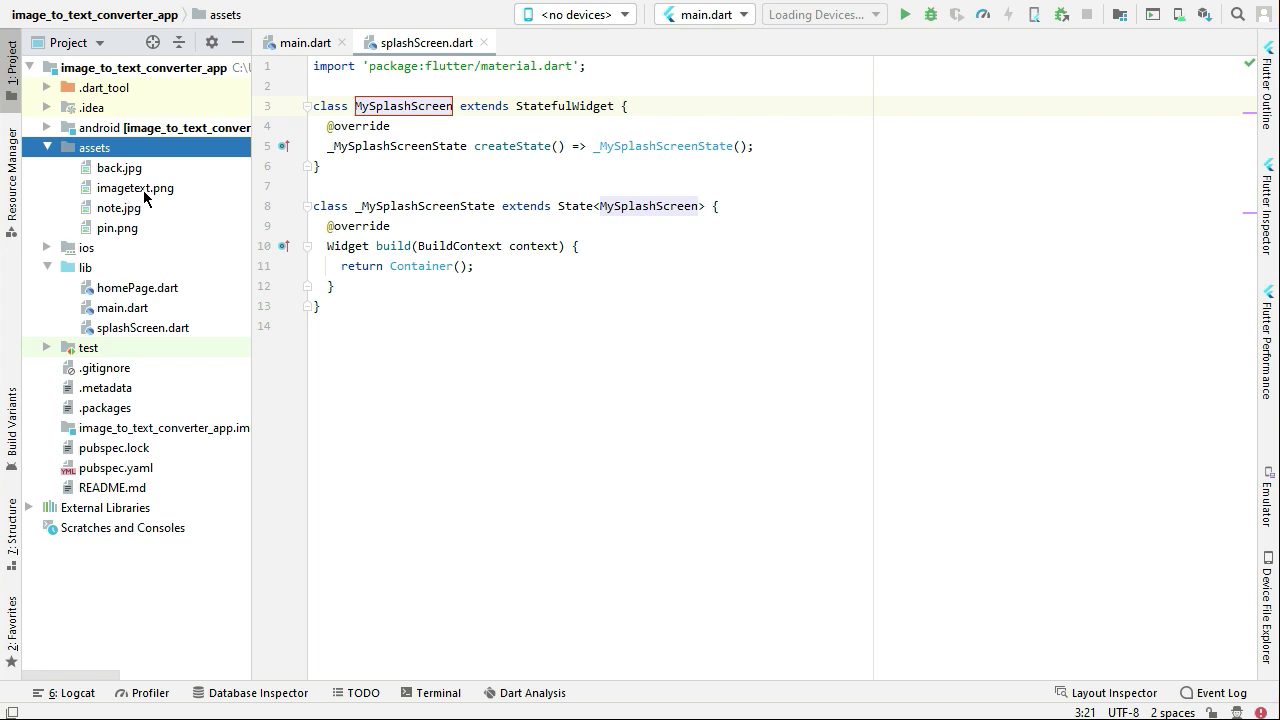
mouse_move(624, 604)
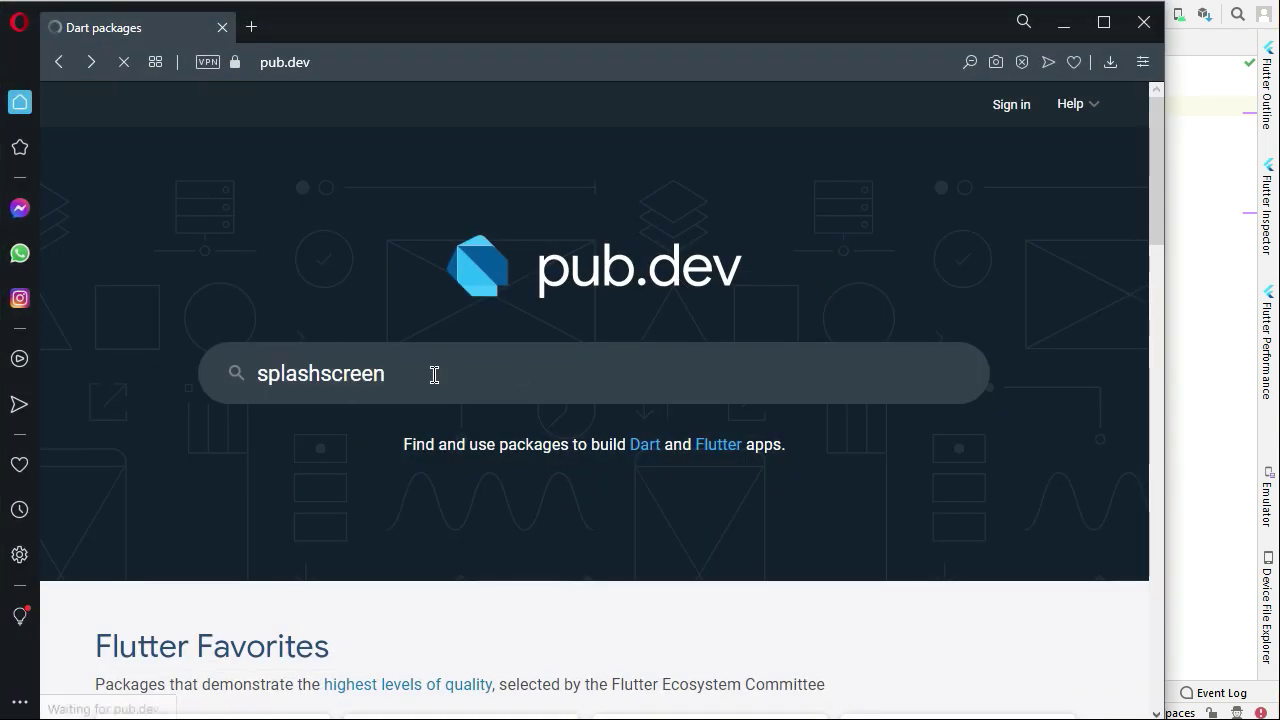
- Search pub.dev for splashscreen and select the dependency line splashscreen: ^1.3.5 from the Installing instructions
key(Enter)
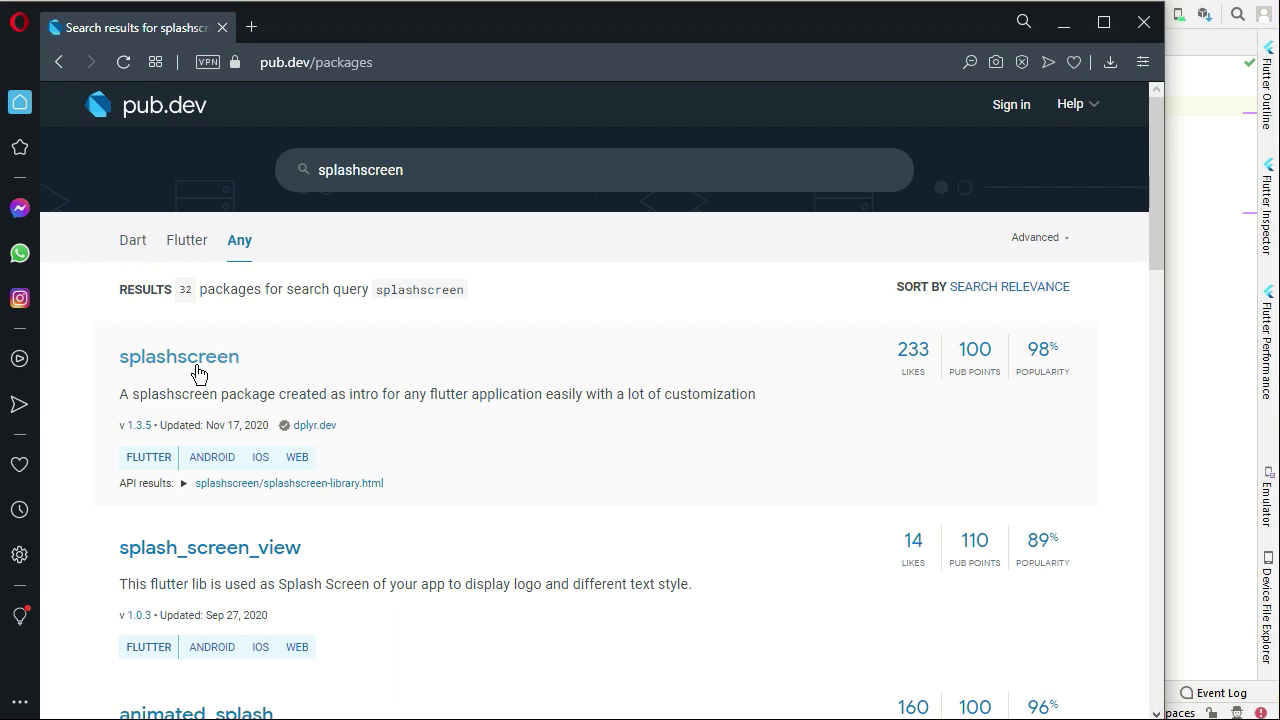
click(180, 356)
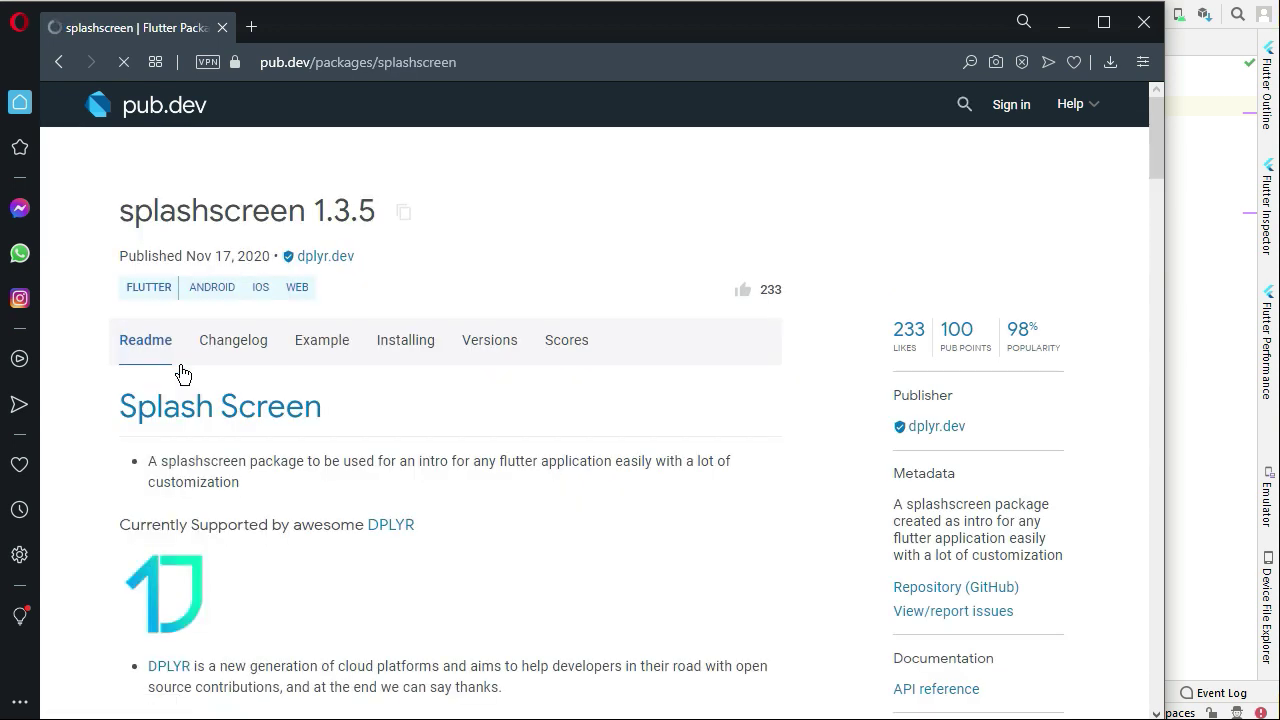
click(404, 340)
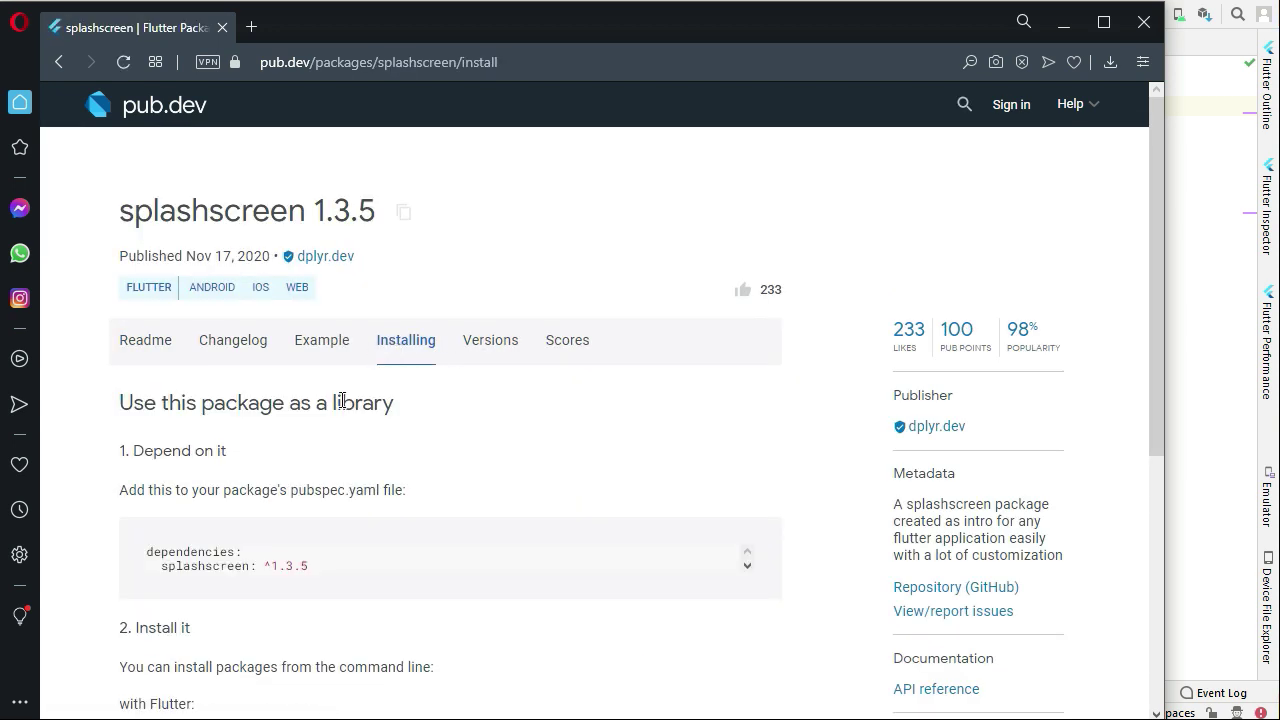
double_click(232, 564)
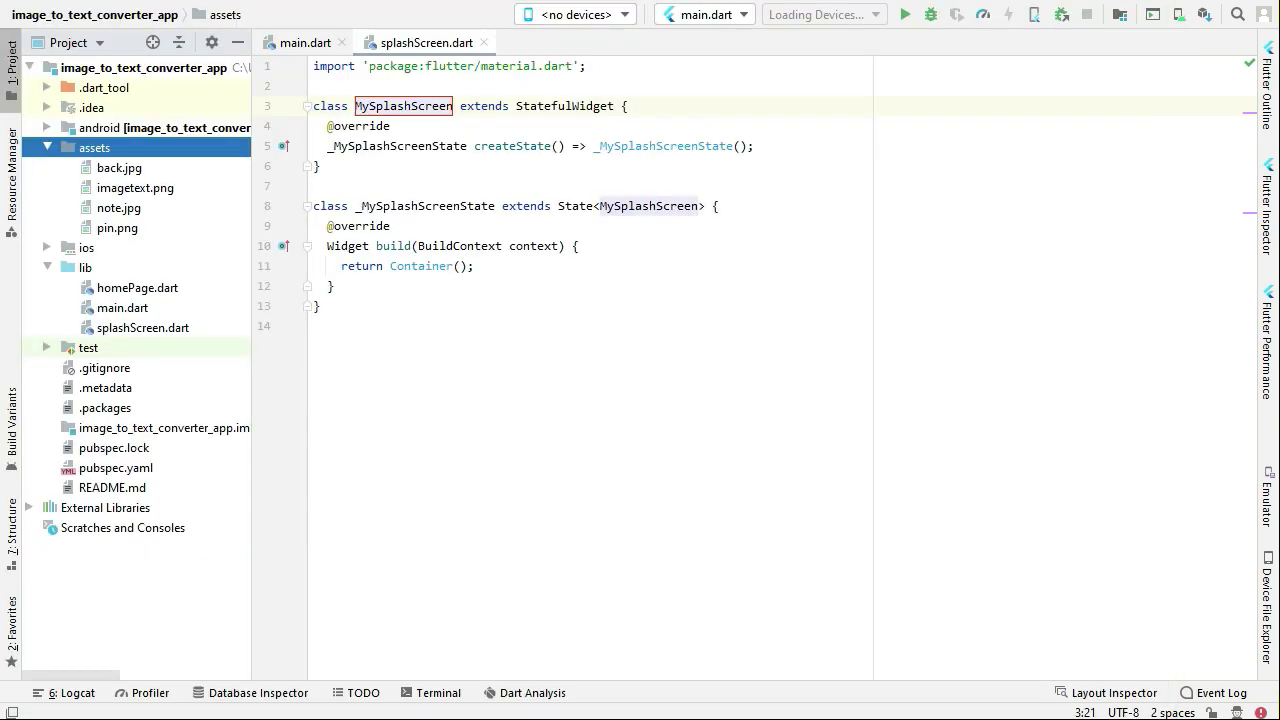
- Add splashscreen: ^1.3.5 under dependencies in pubspec.yaml and run Pub get to exit code 0
click(114, 468)
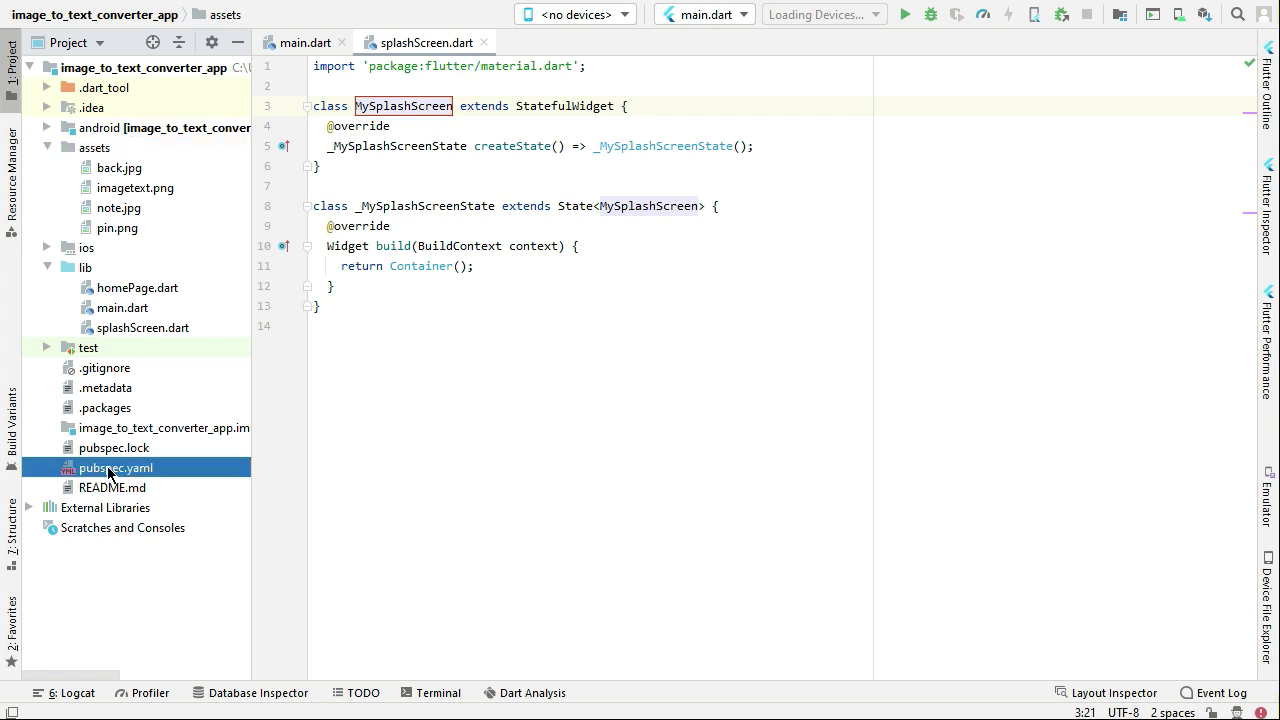
double_click(114, 468)
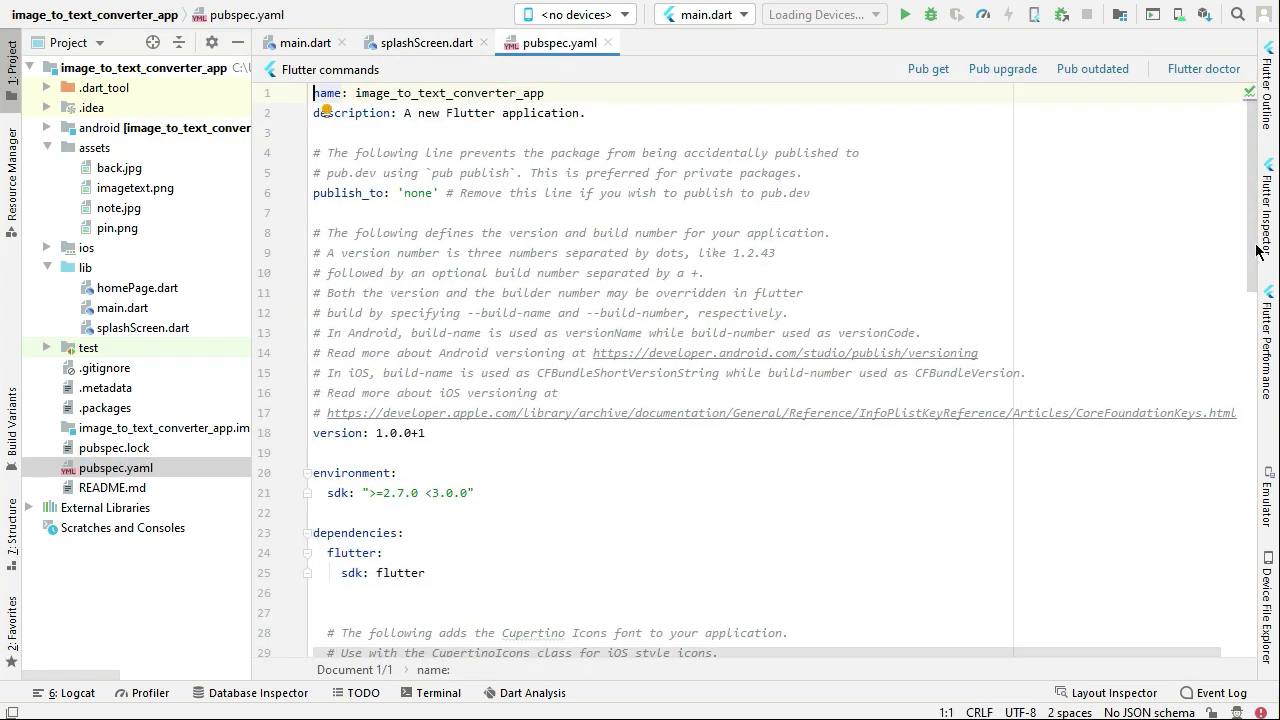
scroll(down, 3)
text(splashscreen: ^1.3.5)
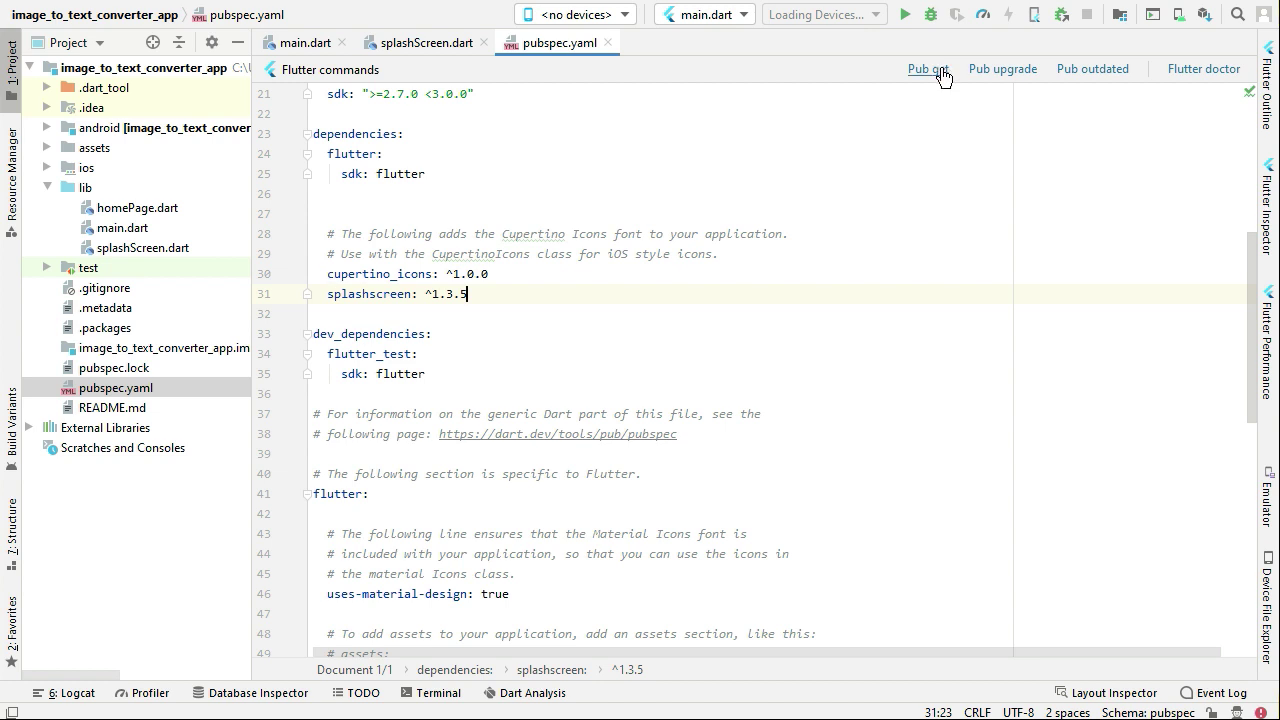
click(926, 68)
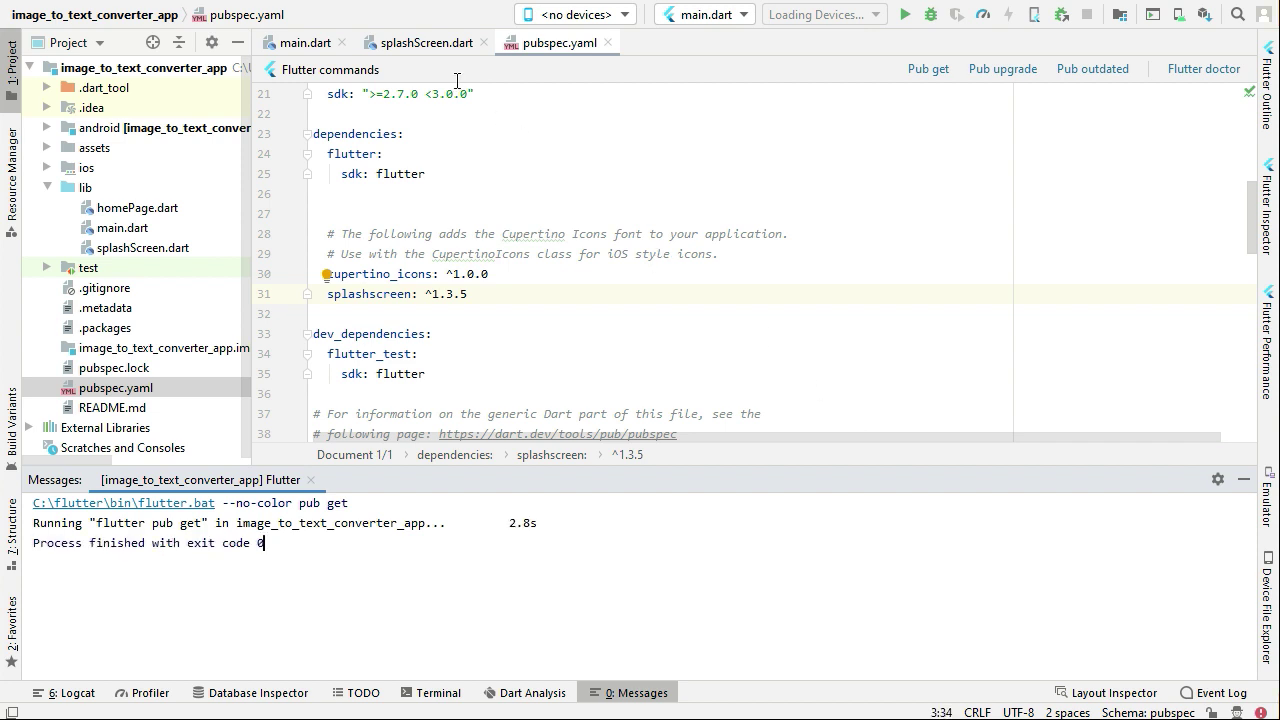
click(424, 42)
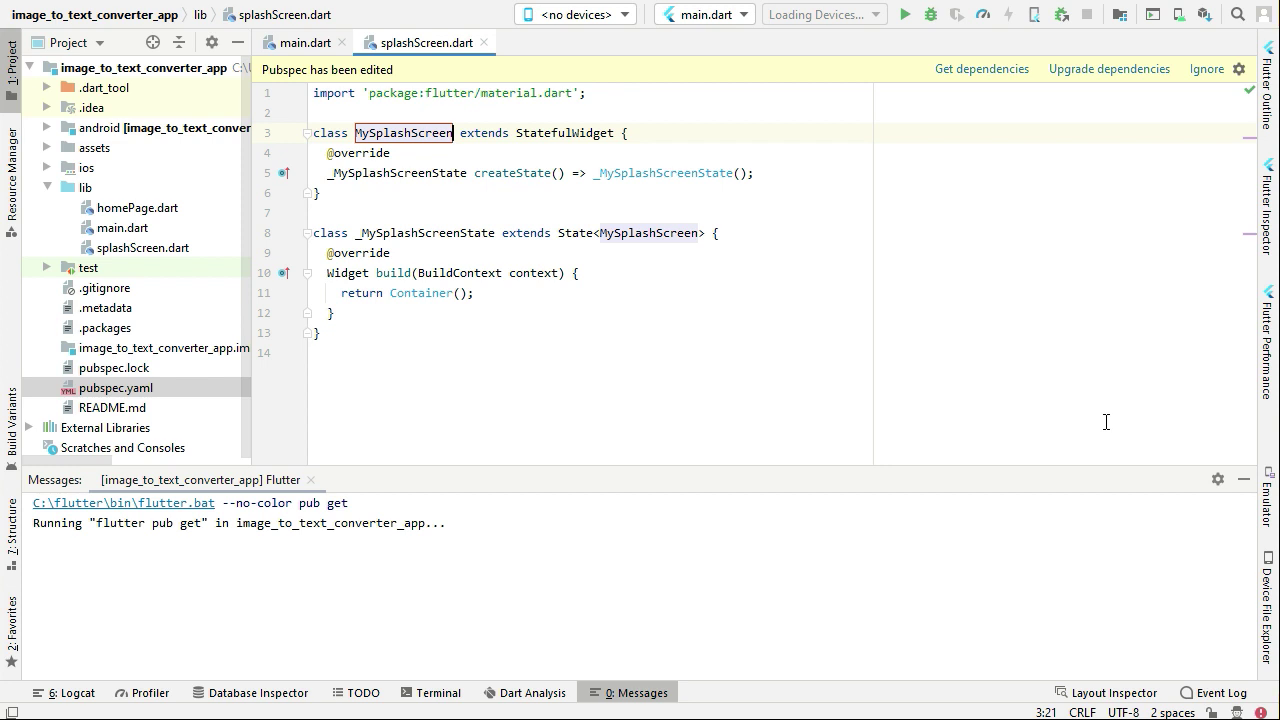
- Insert a SplashScreen widget that navigates to HomePage after 15 seconds
text(Spl)
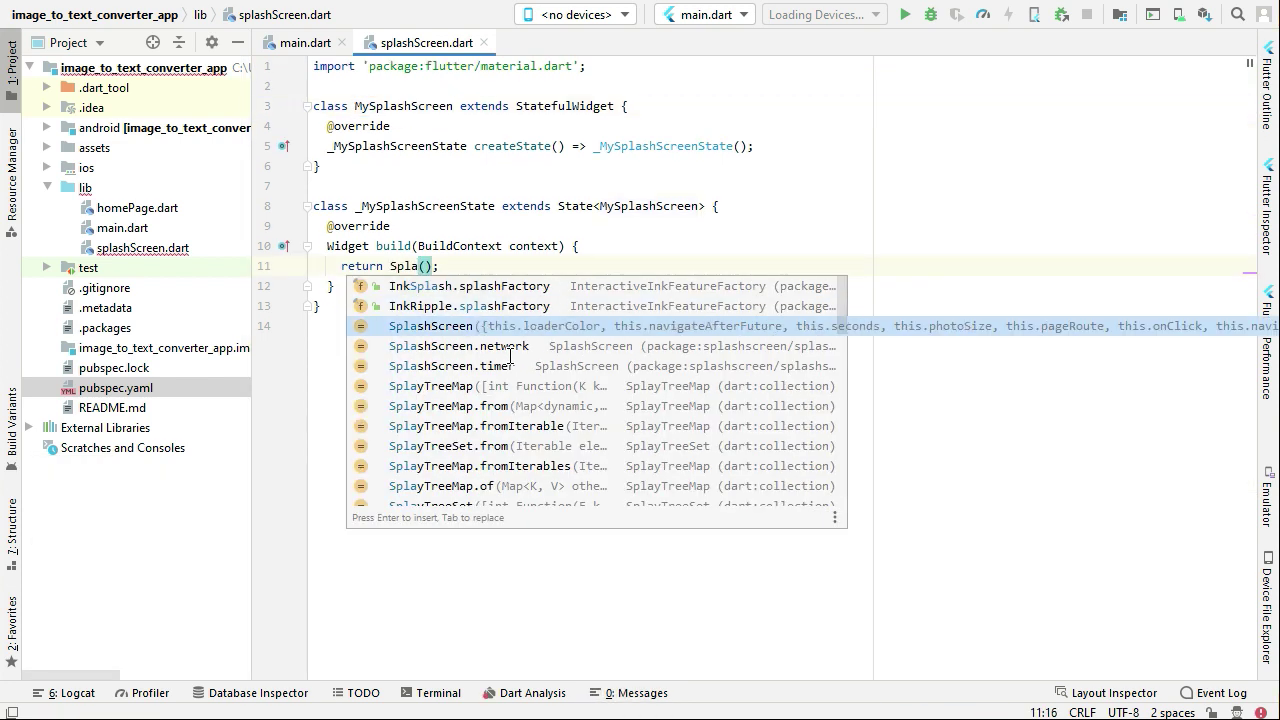
key(Enter)
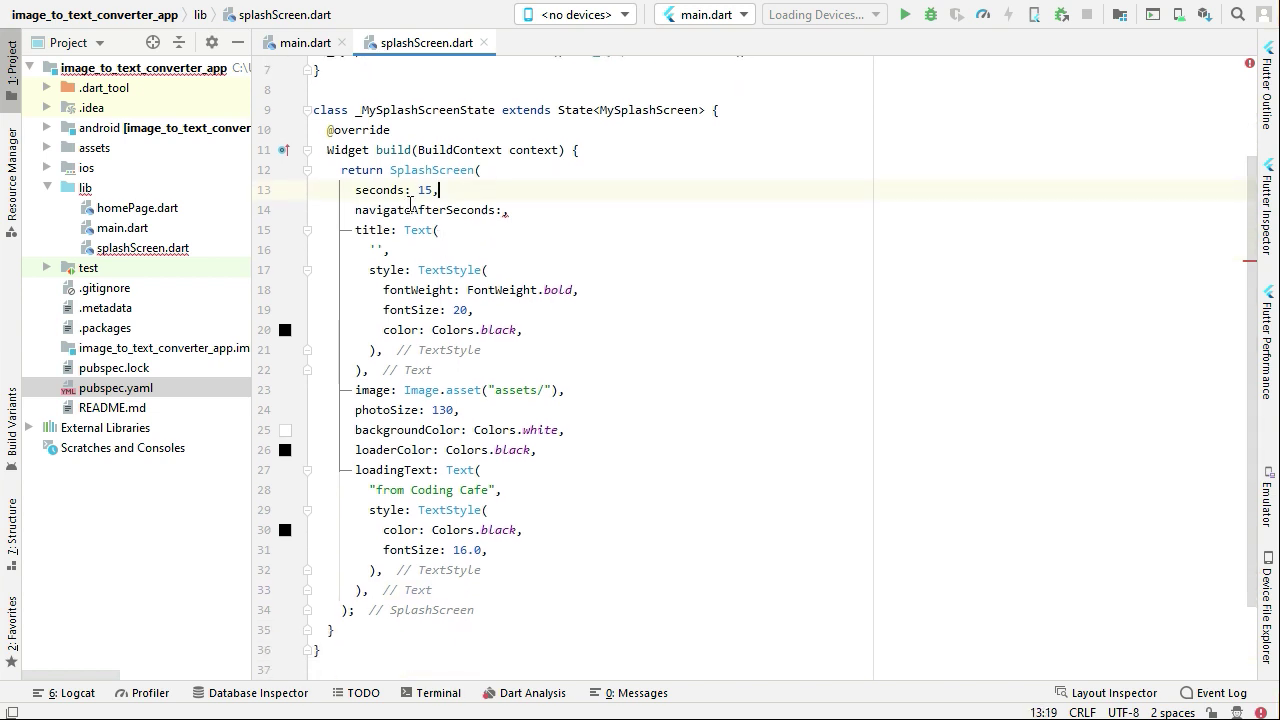
double_click(430, 190)
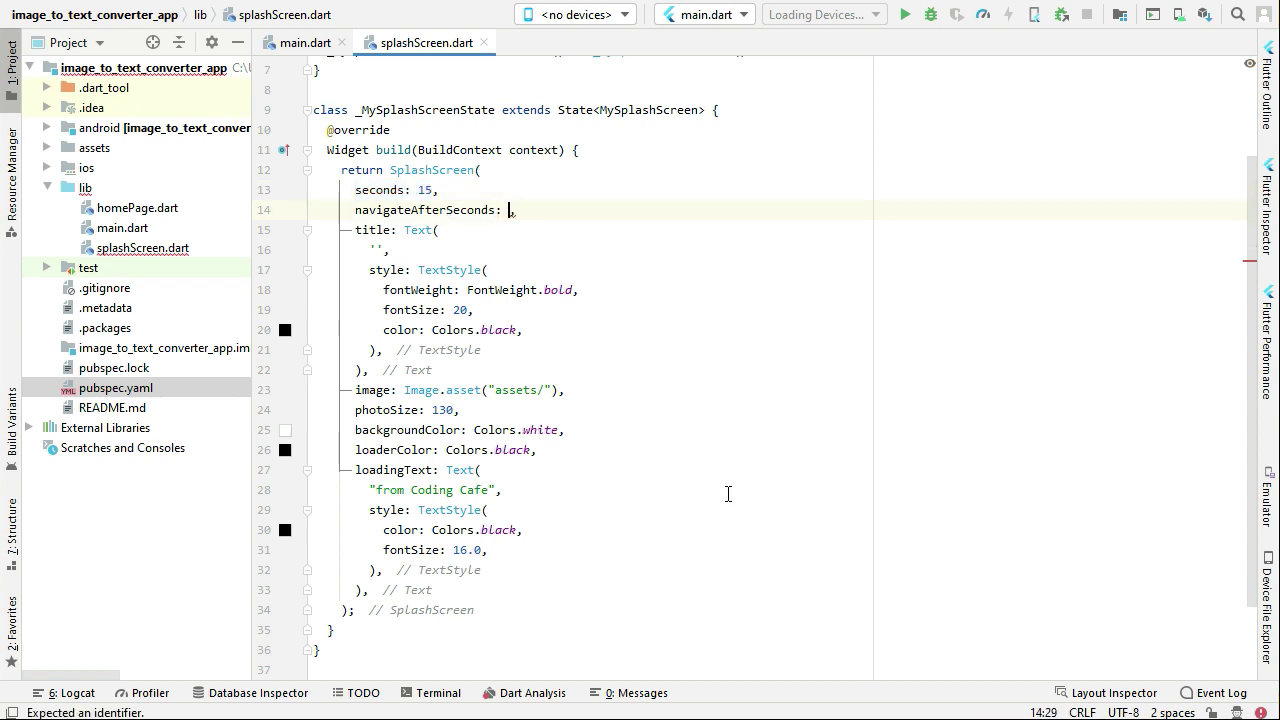
text(Home)
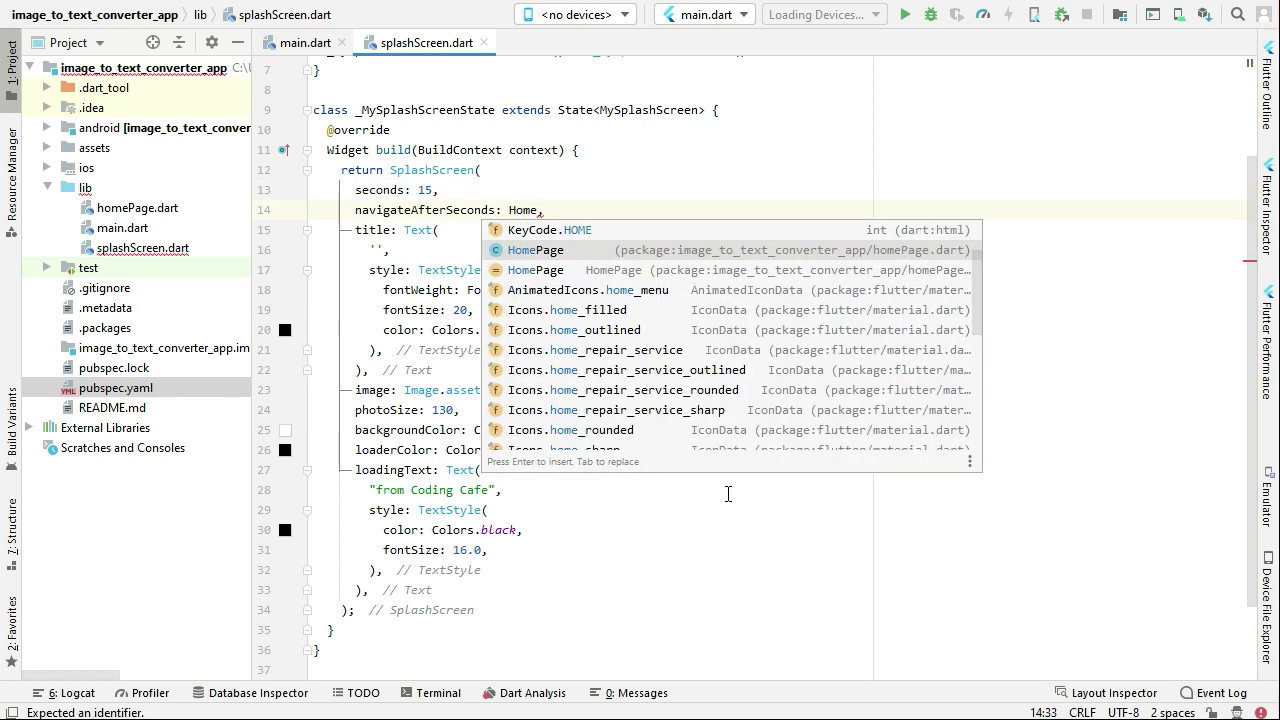
click(536, 248)
text(Image to)
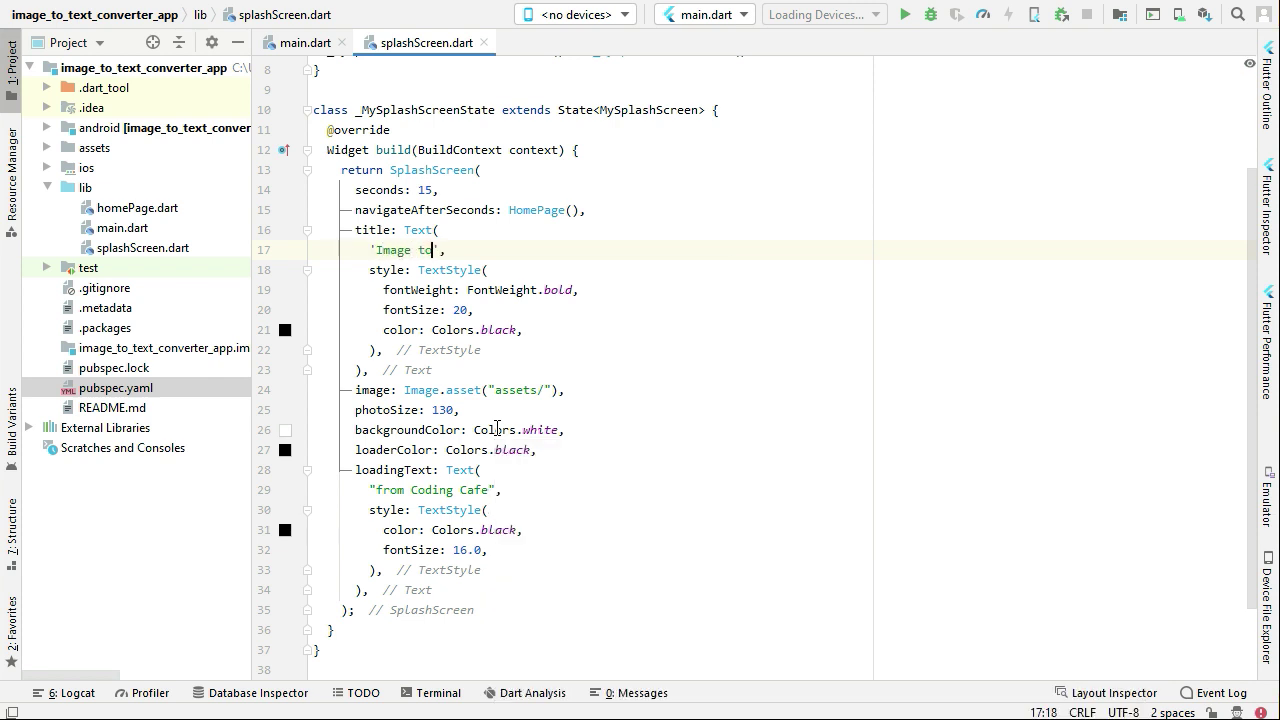
- Give the splash screen the title 'Image to Text Converter' and the image assets/imagetext.png
text(Text)
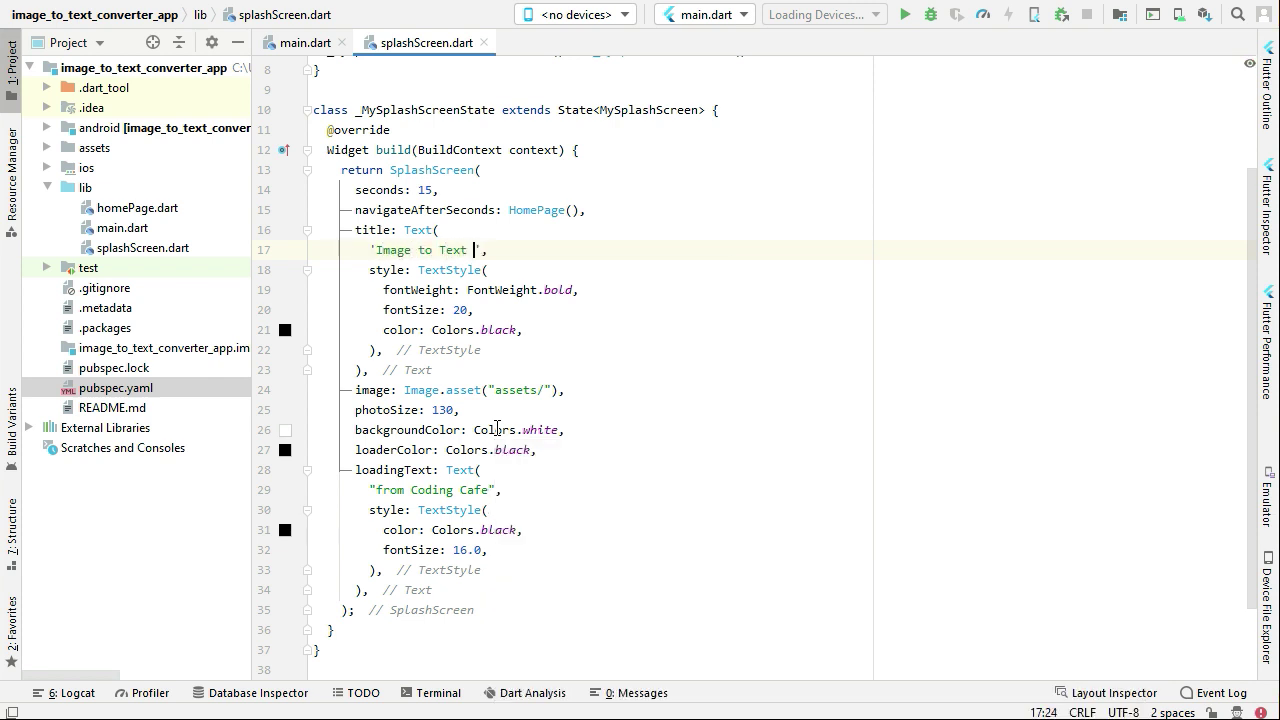
text(Convert)
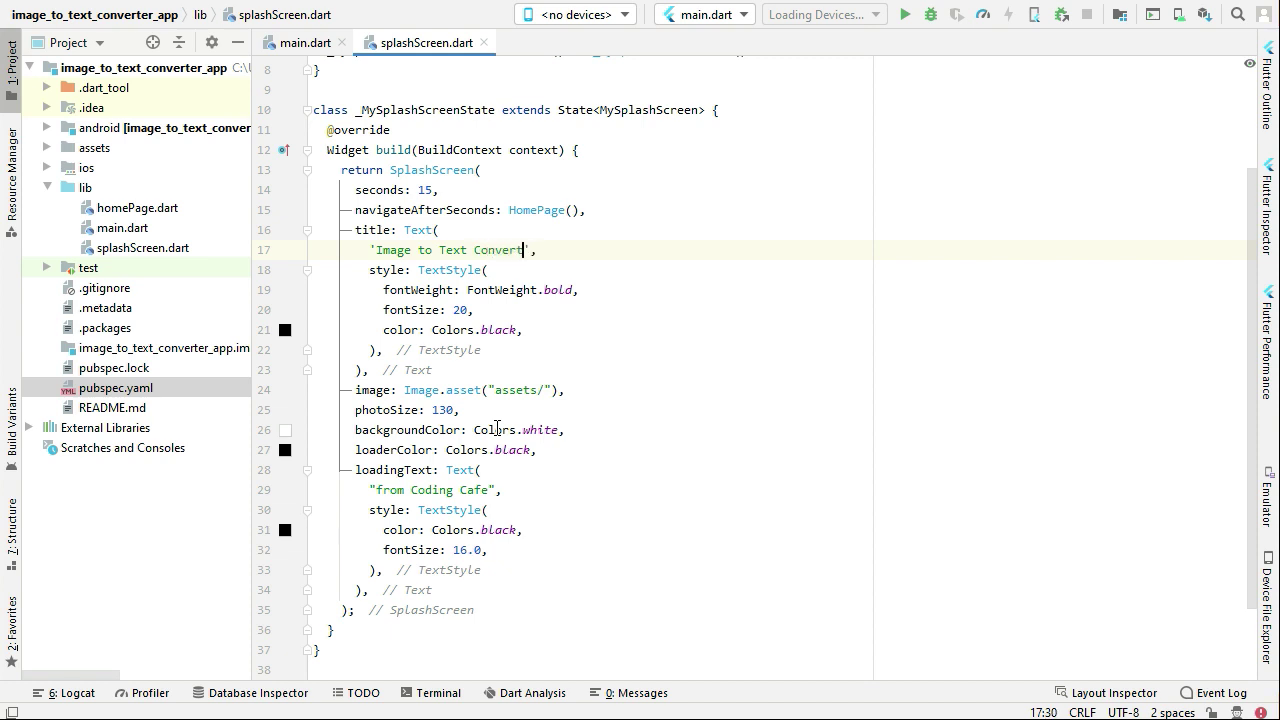
text(er)
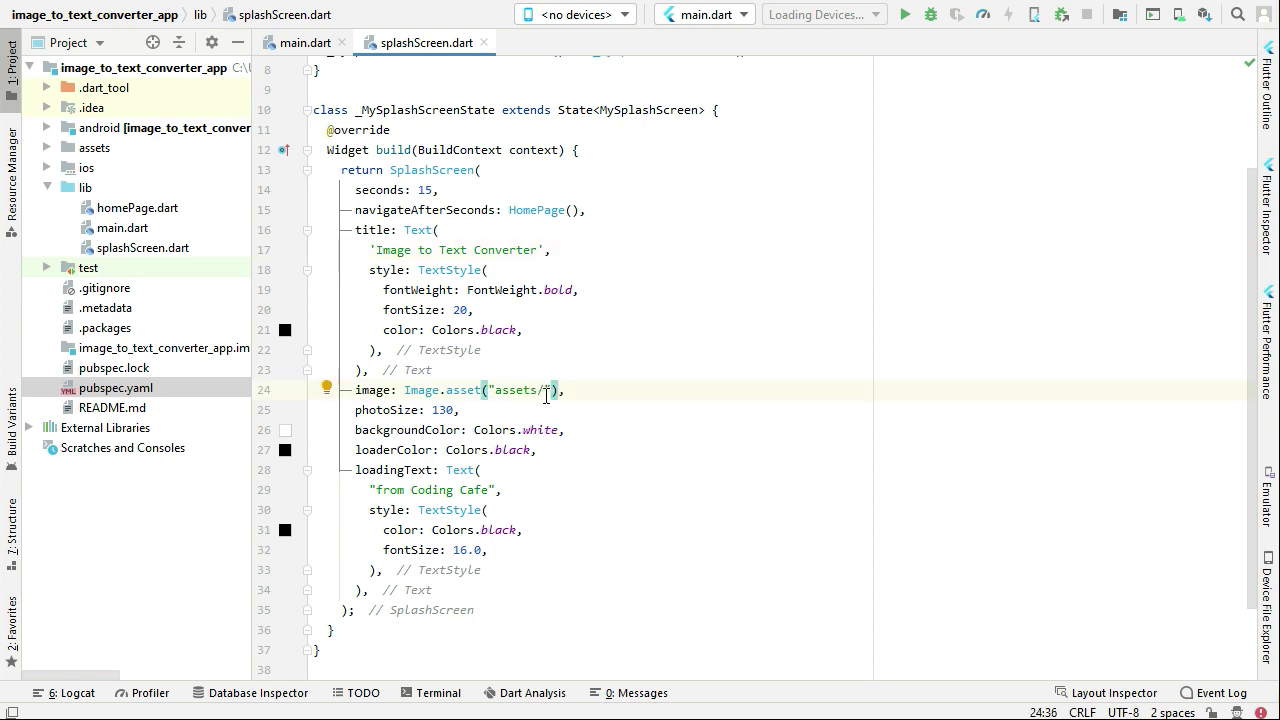
click(46, 148)
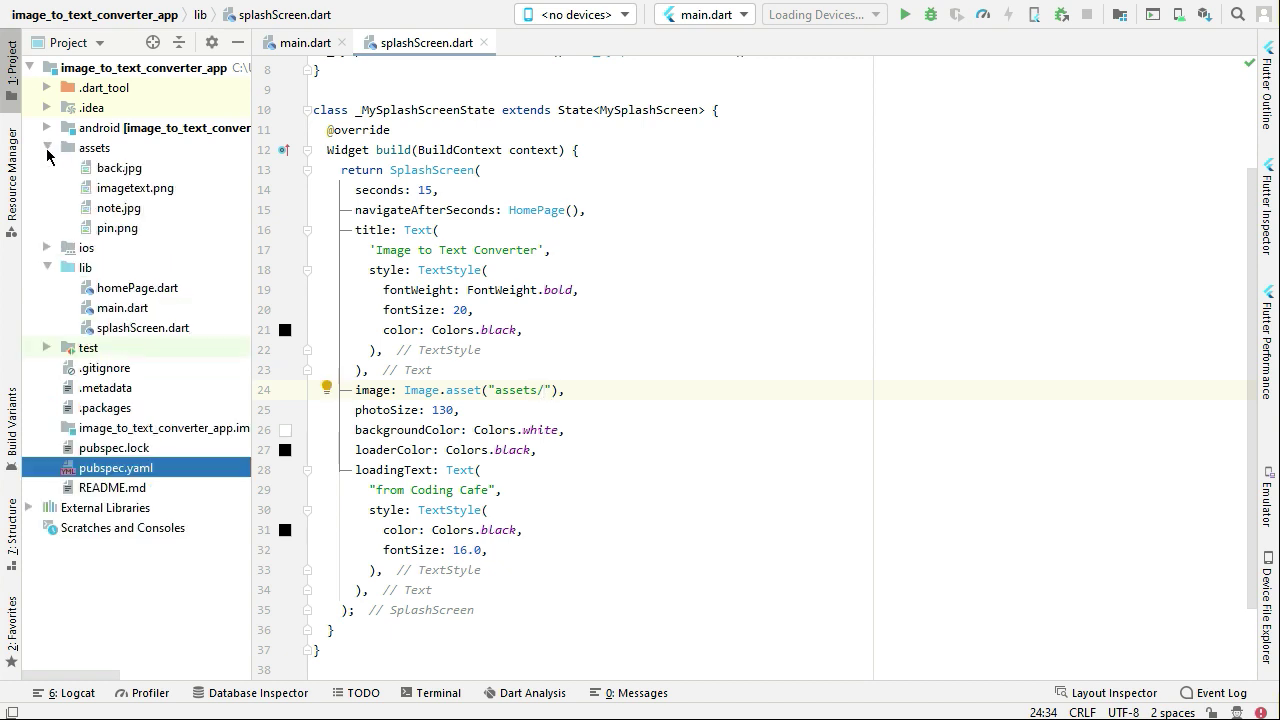
click(136, 188)
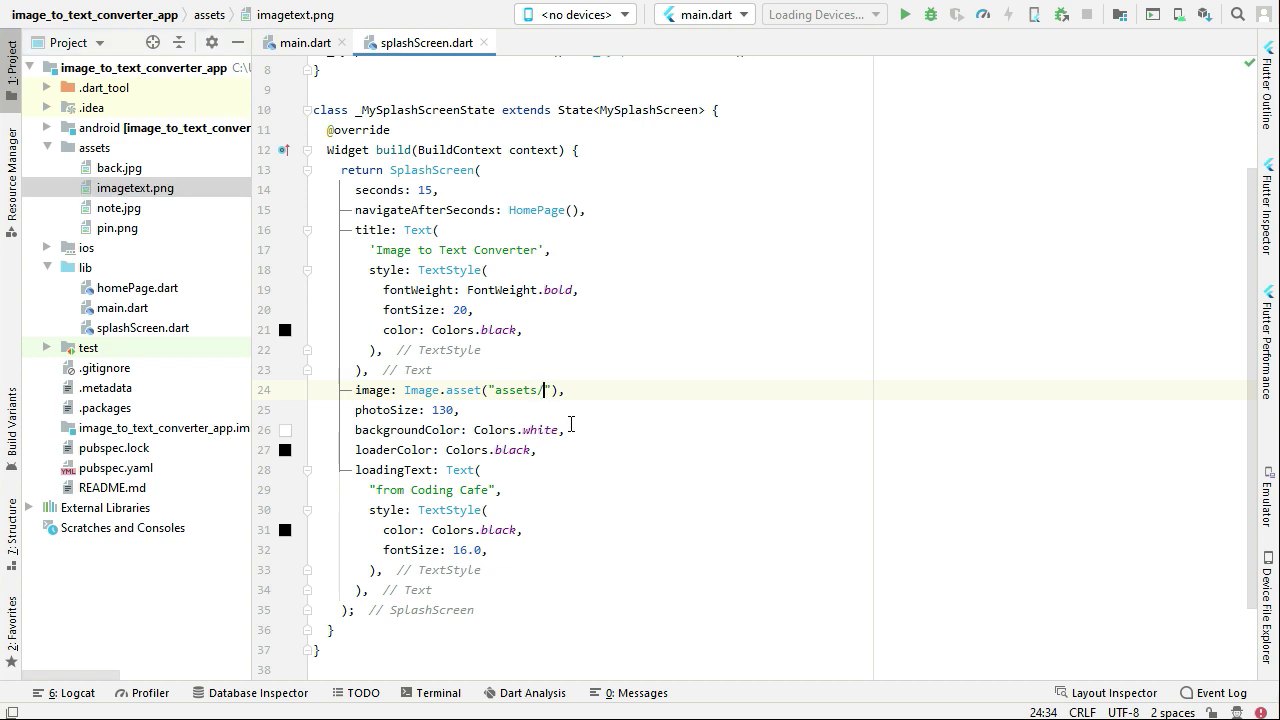
text(imag)
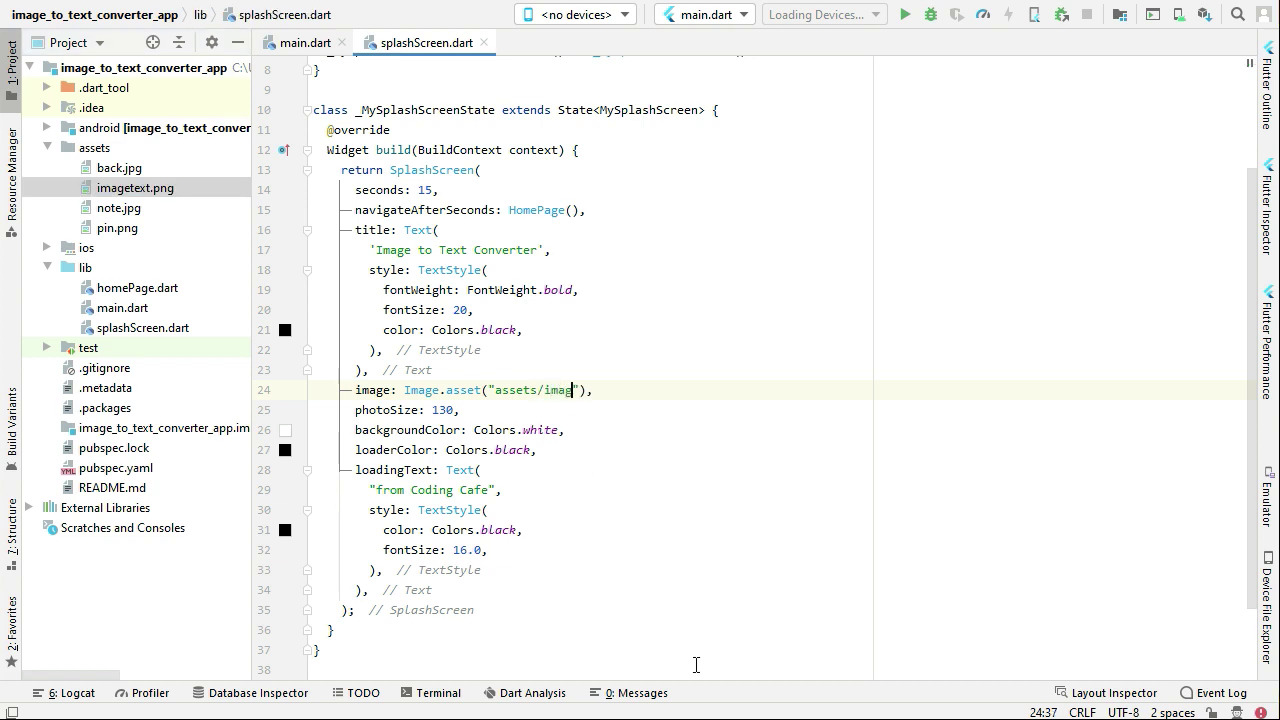
text(etext.png)
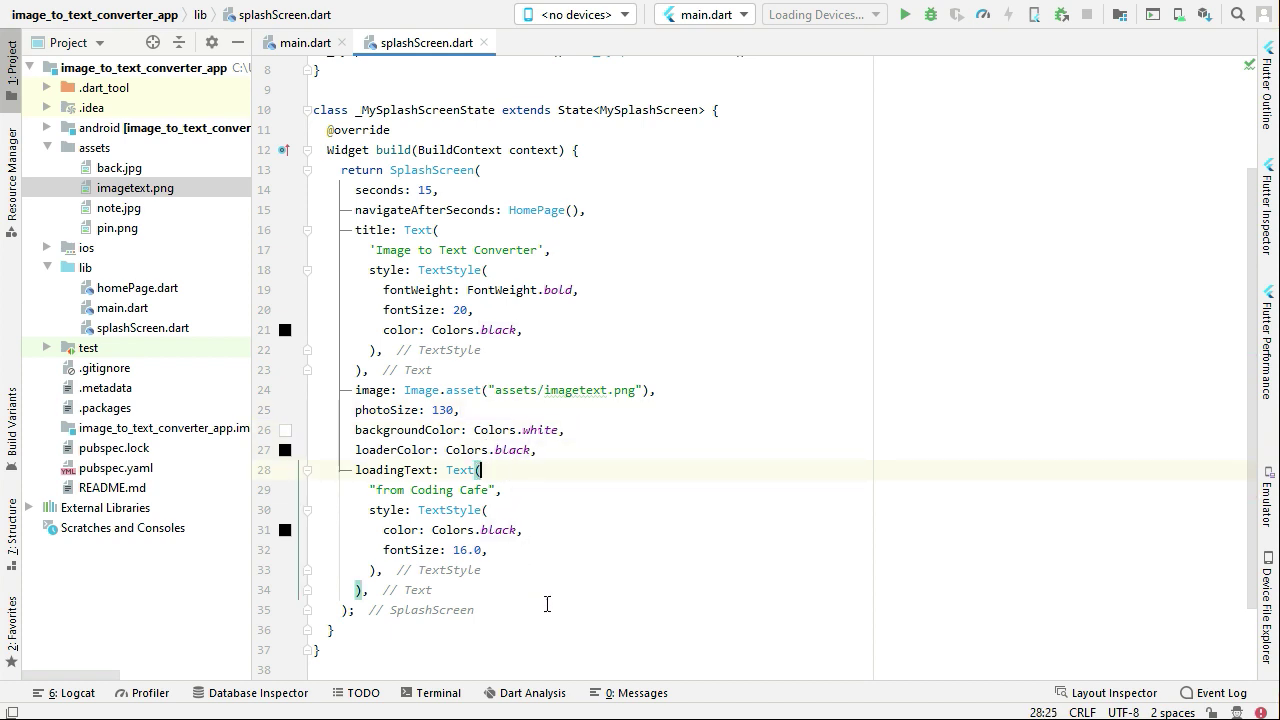
- Run the app on the connected BKK LX2 phone, which reports trouble loading assets/imagetext.png
click(570, 14)
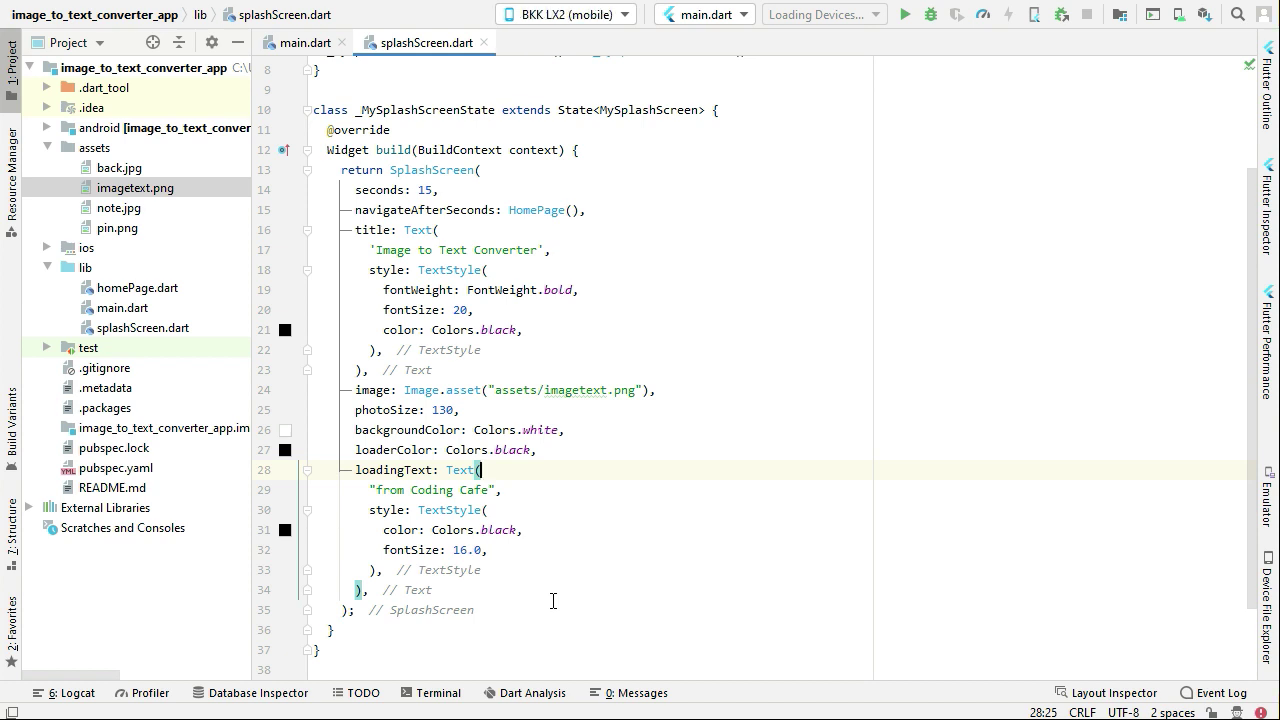
mouse_move(904, 14)
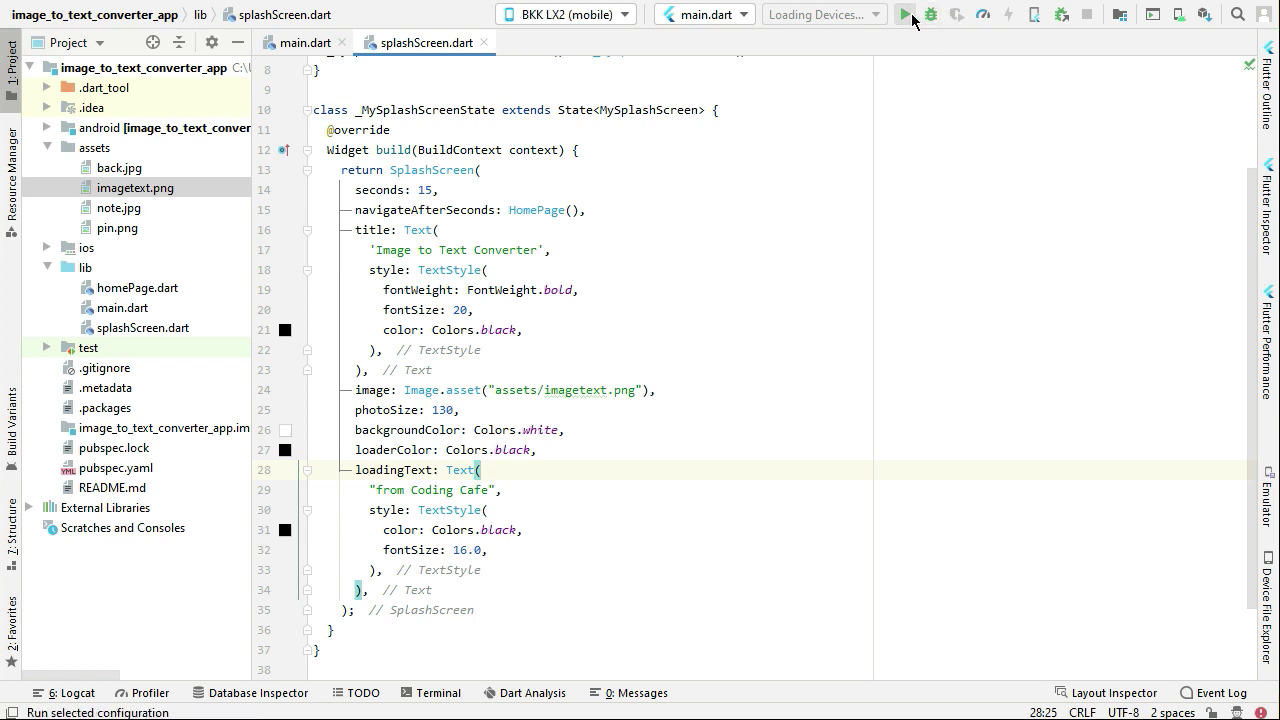
click(904, 14)
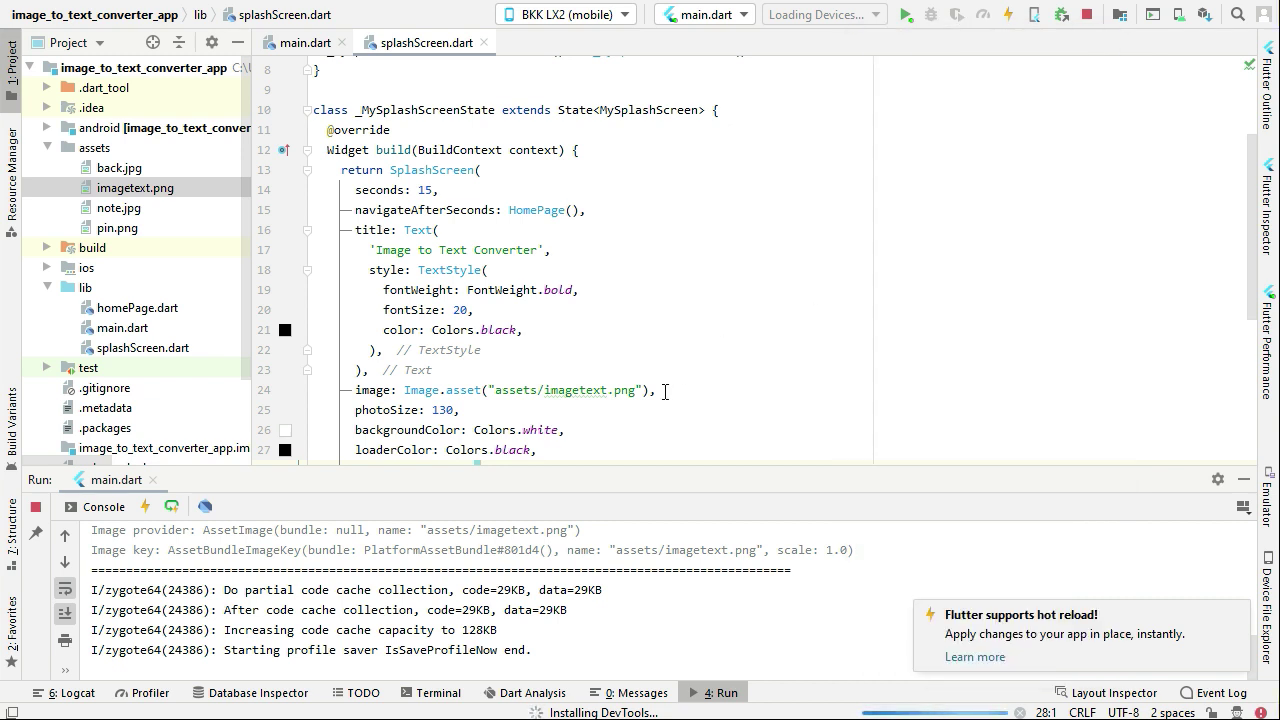
click(96, 148)
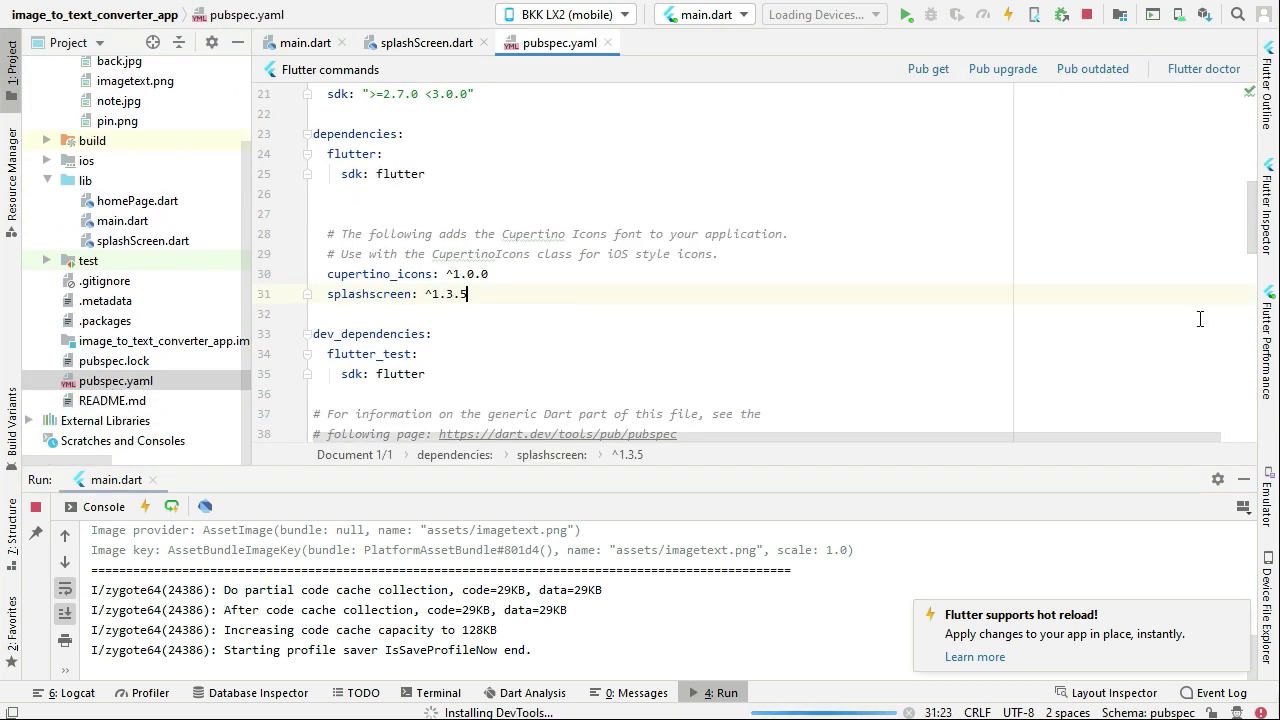
- Declare 'assets:' with '- assets/' under the flutter section of pubspec.yaml and run Pub get
scroll(down, 3)
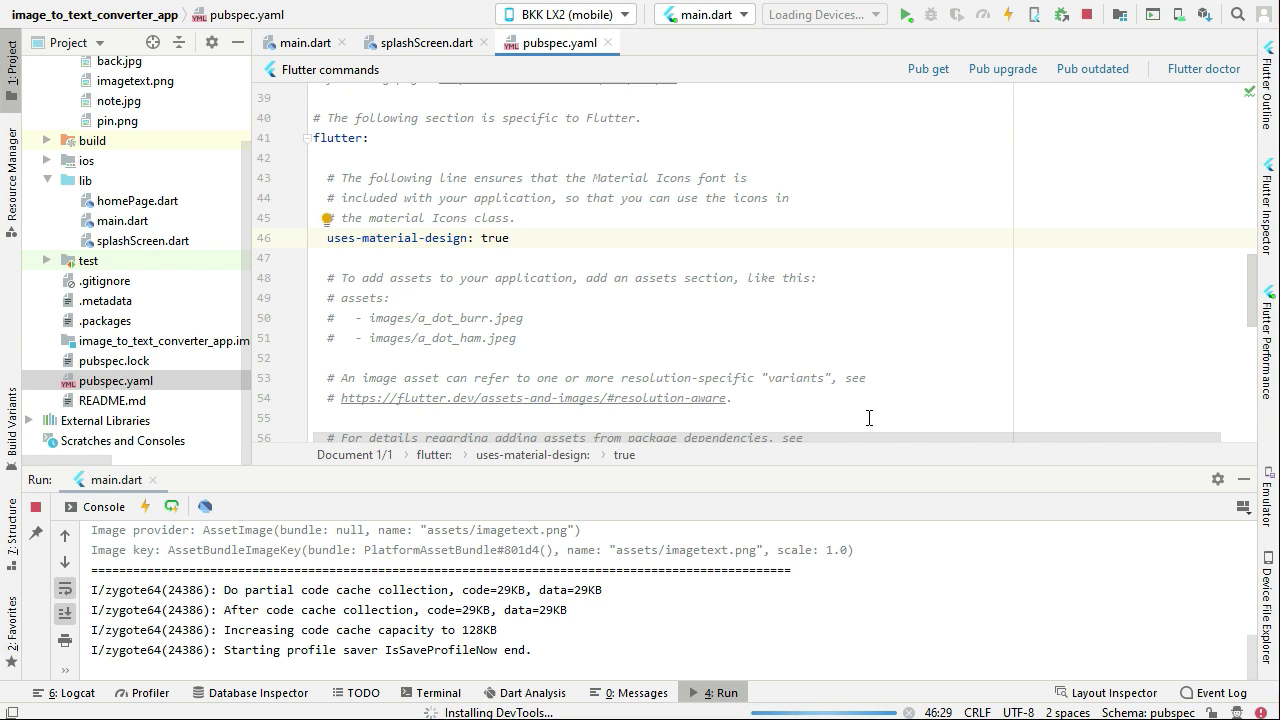
text(asse)
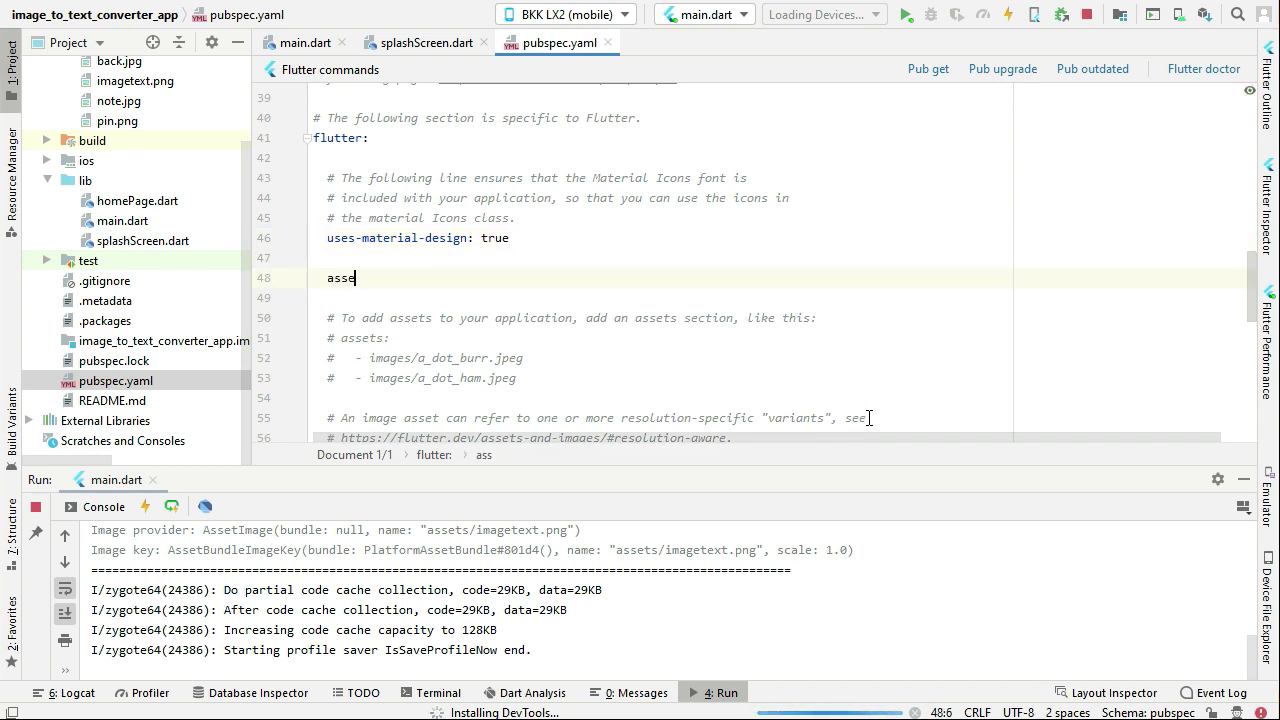
text(ts:)
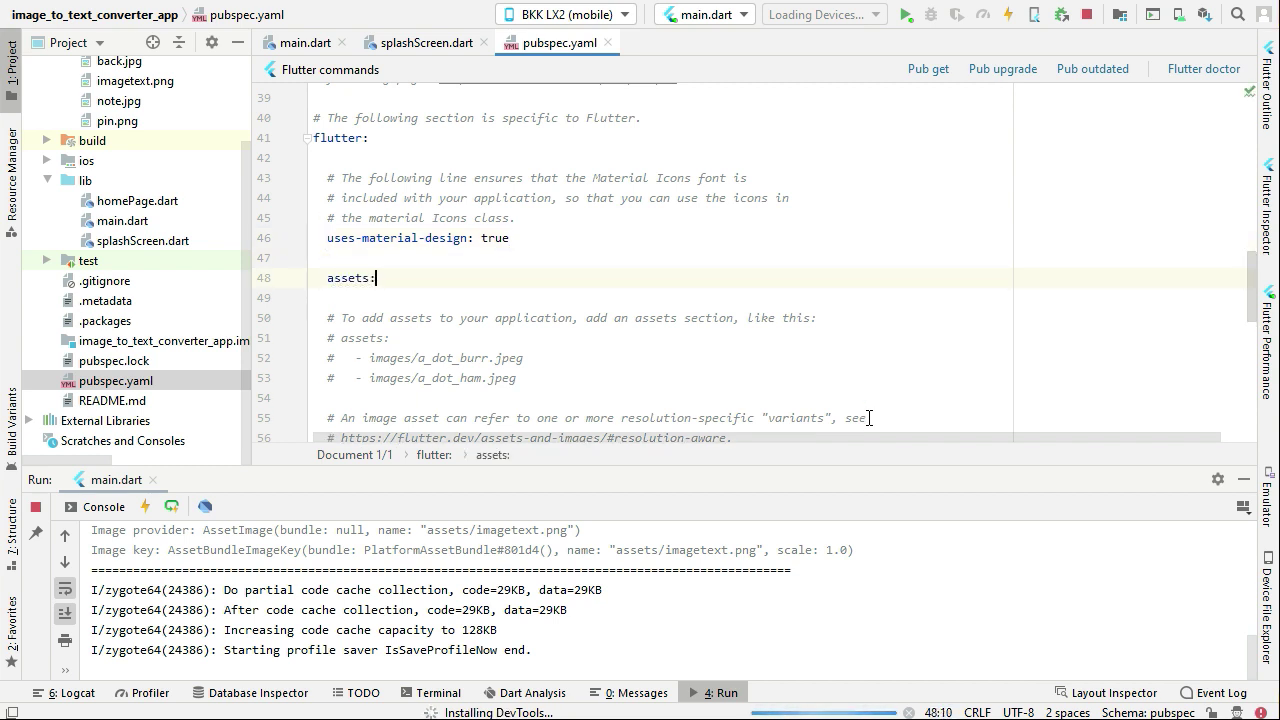
text(as)
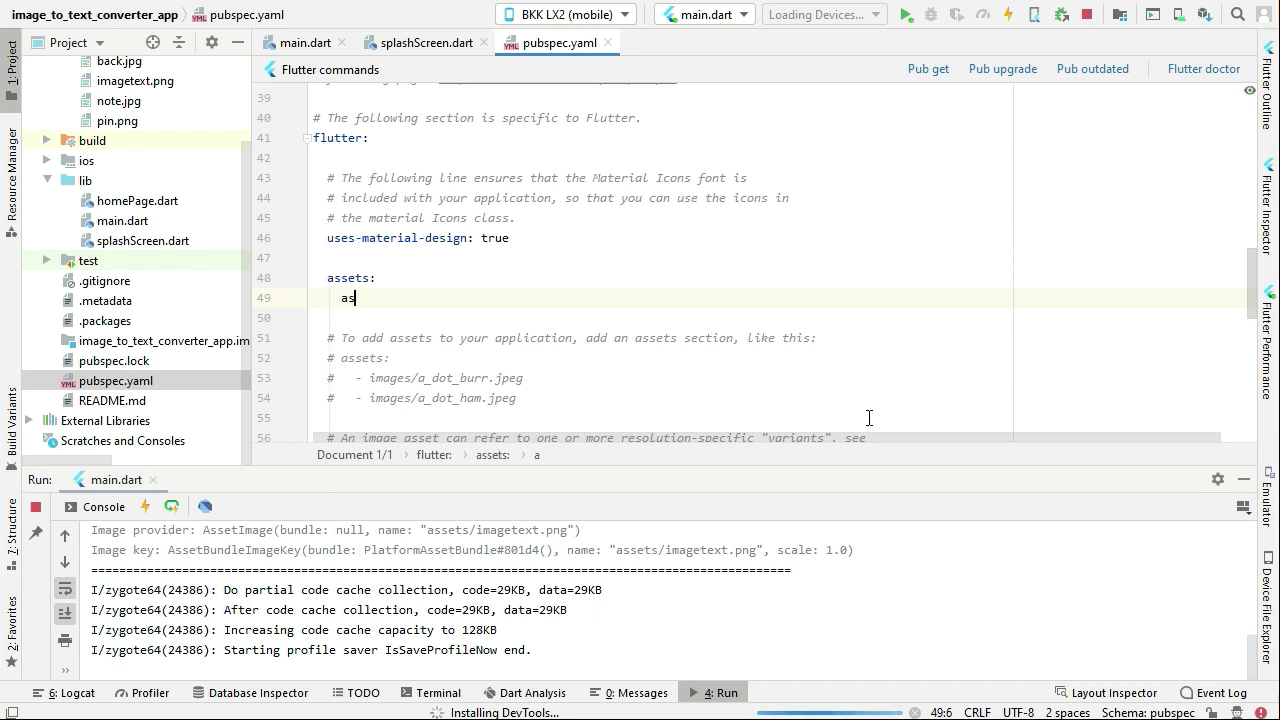
text(sets)
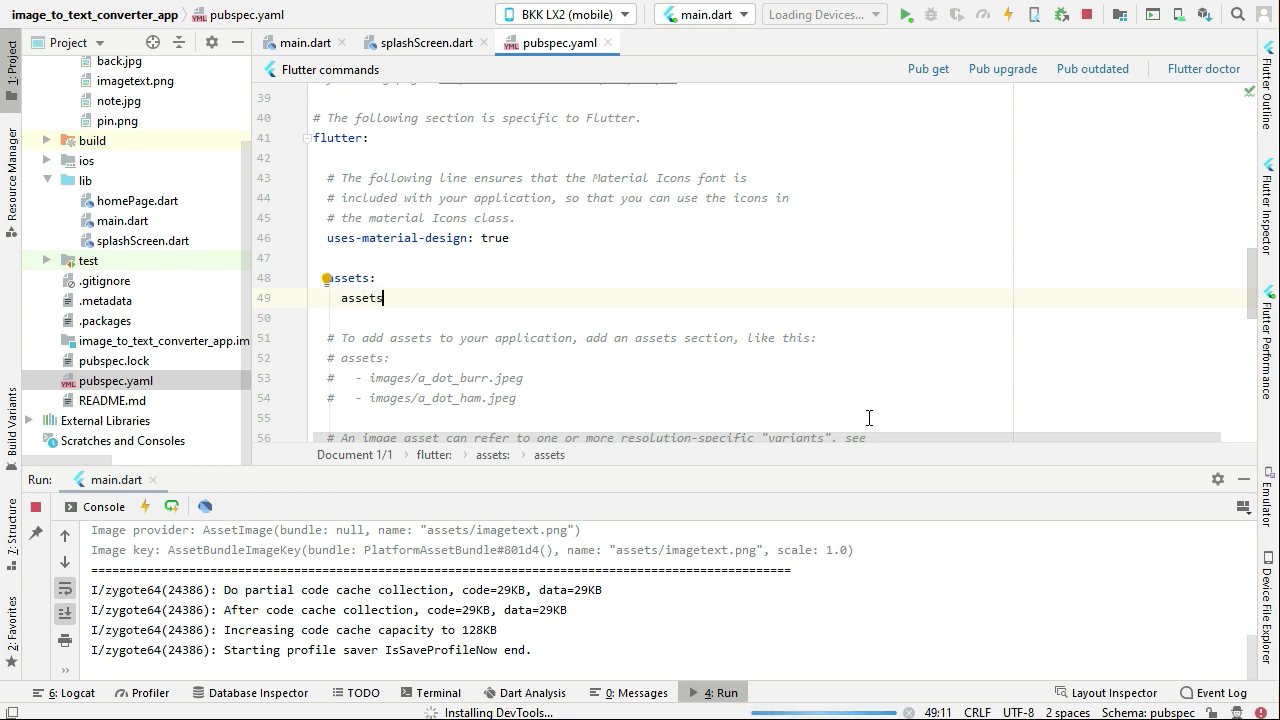
text(/)
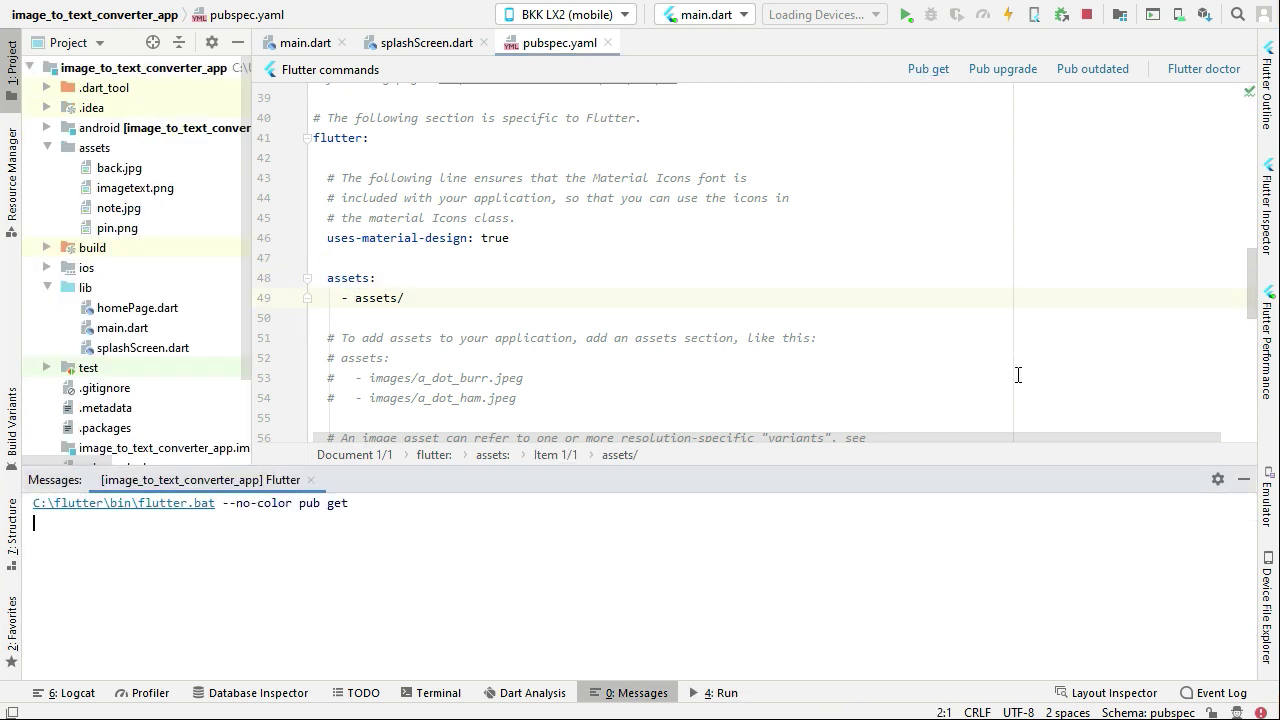
click(928, 68)
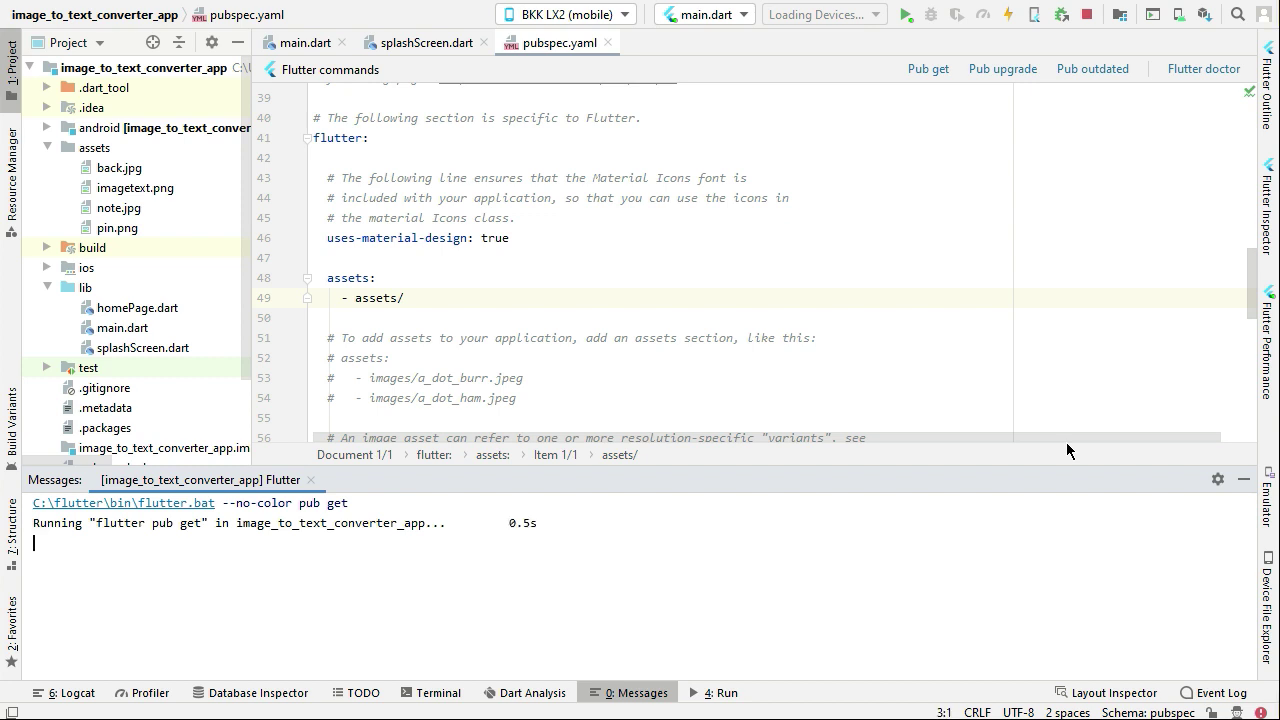